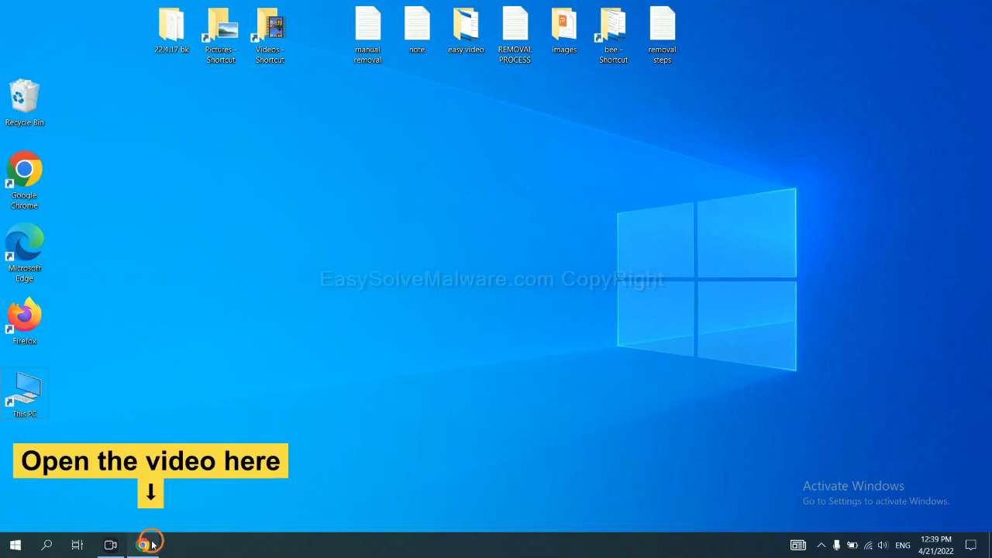
Bring up the malware-removal guide in Chrome and reach the SpyHunter for Windows download link.
{"action": "left_click", "coordinate": [142, 544]}
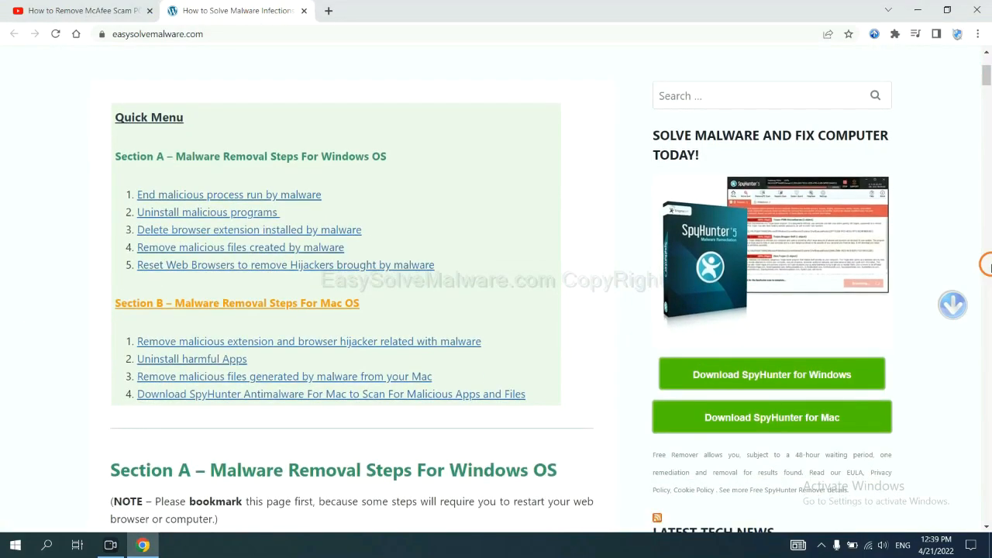
{"action": "scroll", "scroll_direction": "down", "scroll_amount": 3}
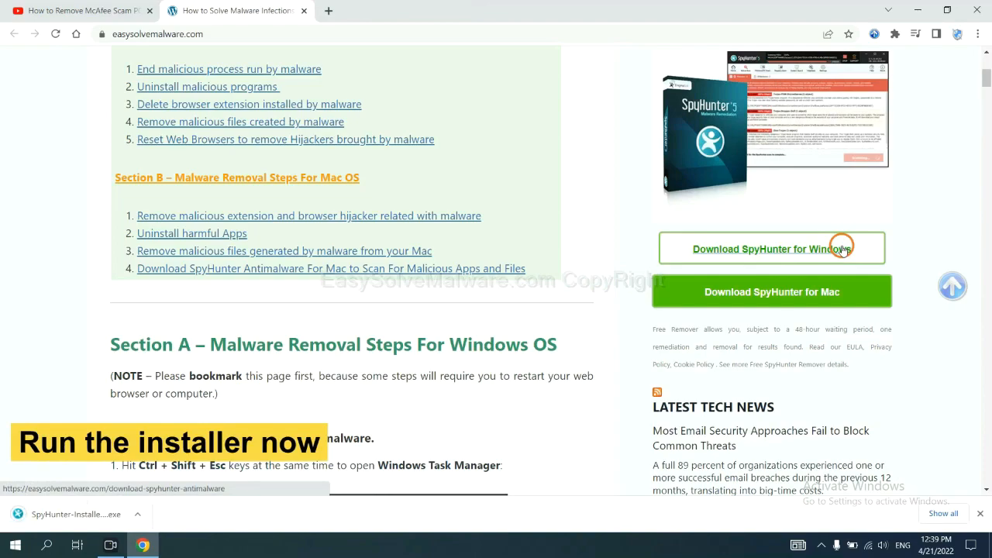
{"action": "mouse_move", "coordinate": [62, 515]}
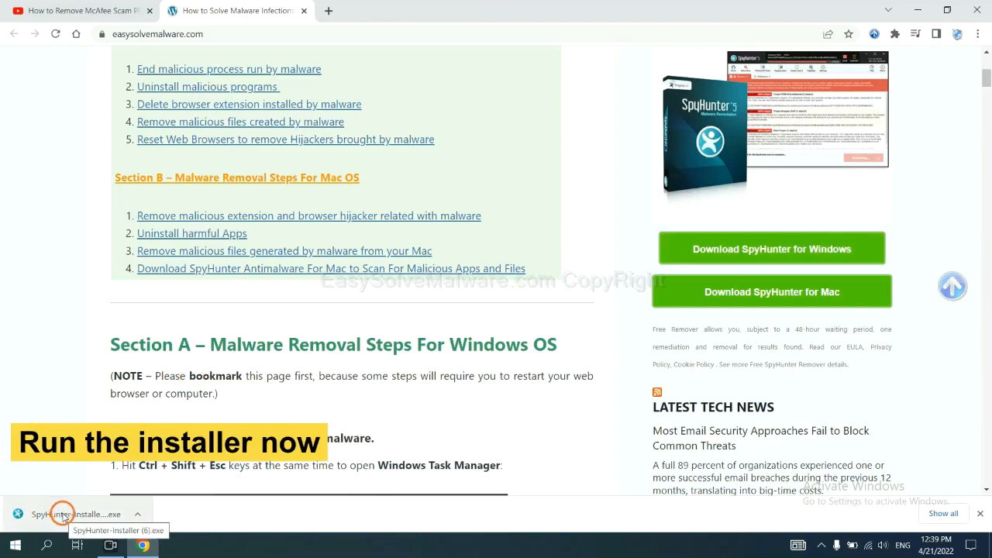
Run the downloaded SpyHunter installer in English, accept the licence and install it.
{"action": "left_click", "coordinate": [62, 515]}
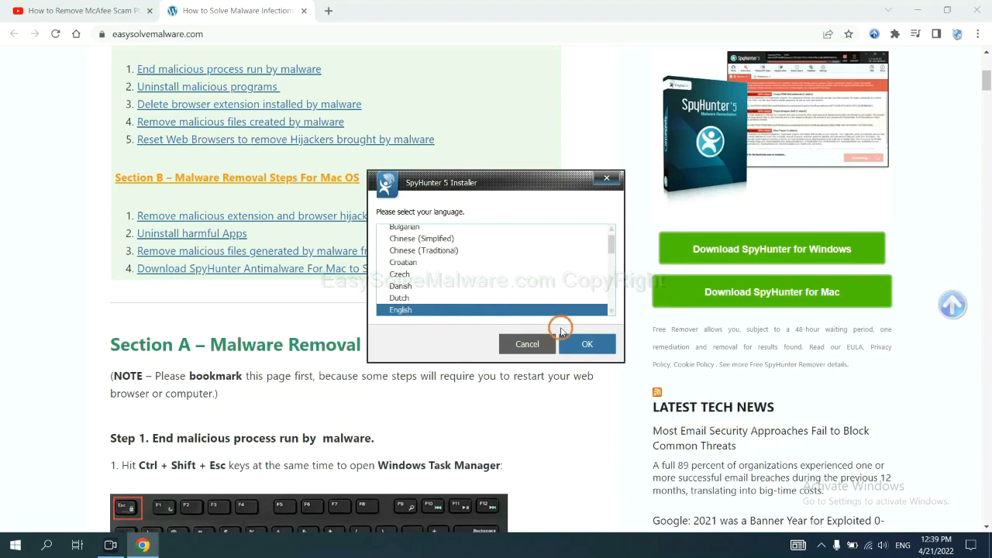
{"action": "left_click", "coordinate": [586, 344]}
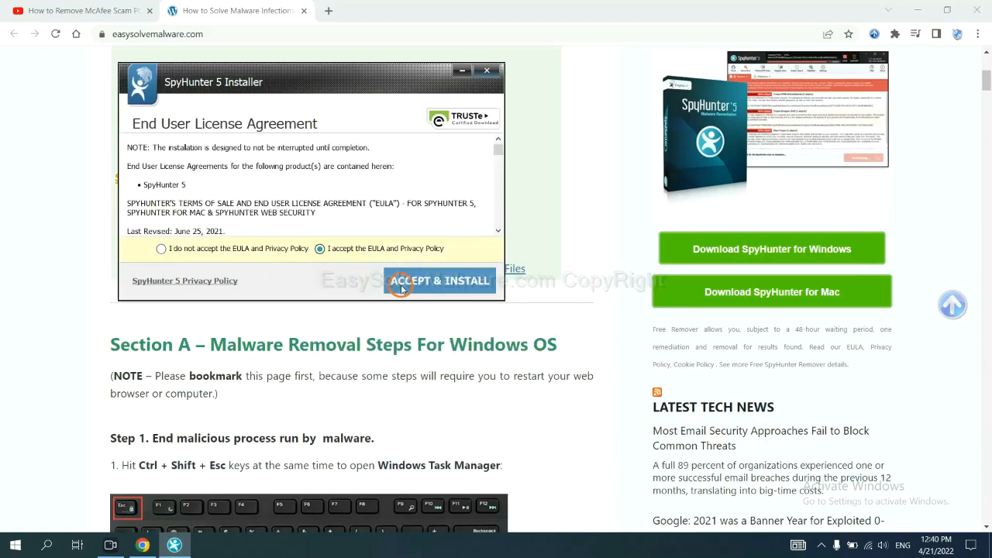
{"action": "left_click", "coordinate": [440, 280]}
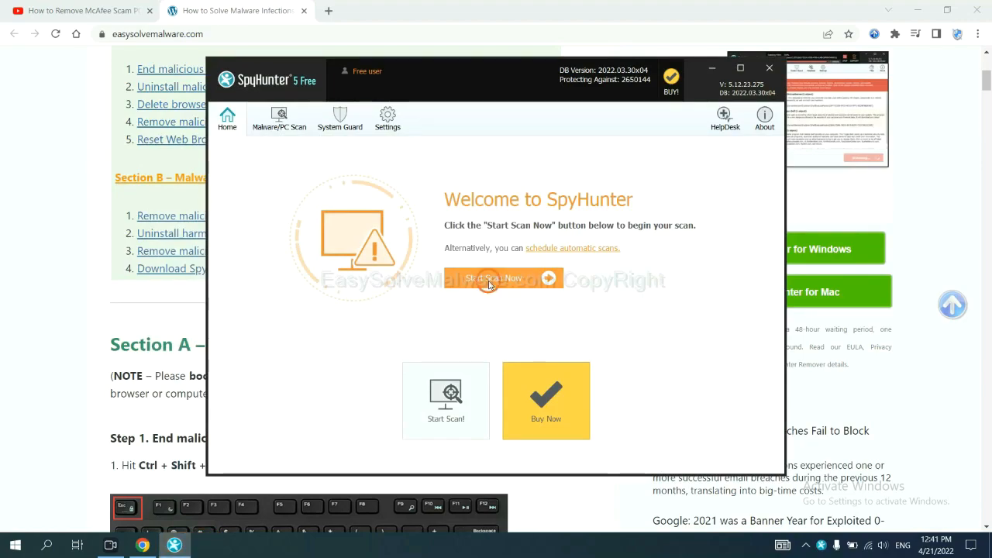
Run a SpyHunter scan and continue past the detected remove360.bat unknown object.
{"action": "left_click", "coordinate": [493, 277]}
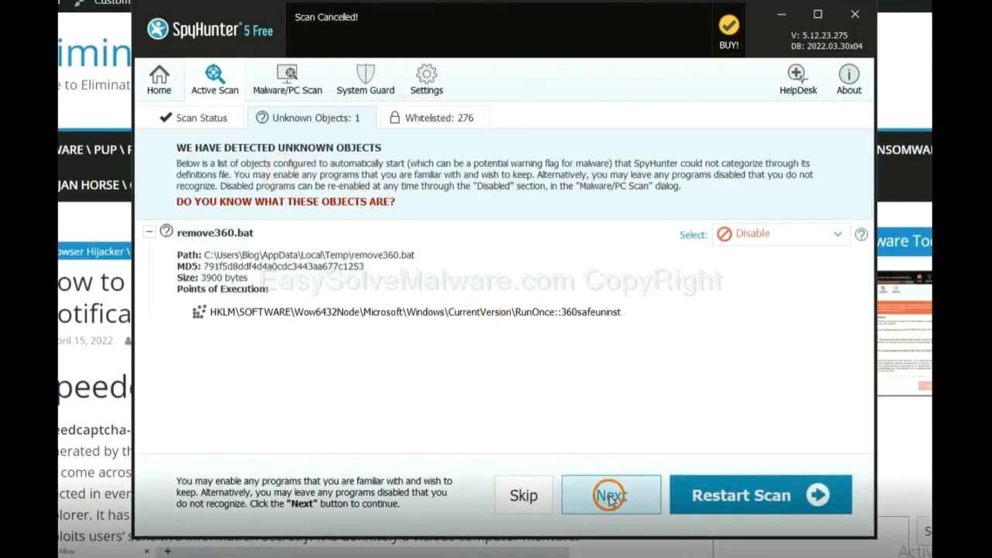
{"action": "left_click", "coordinate": [610, 495]}
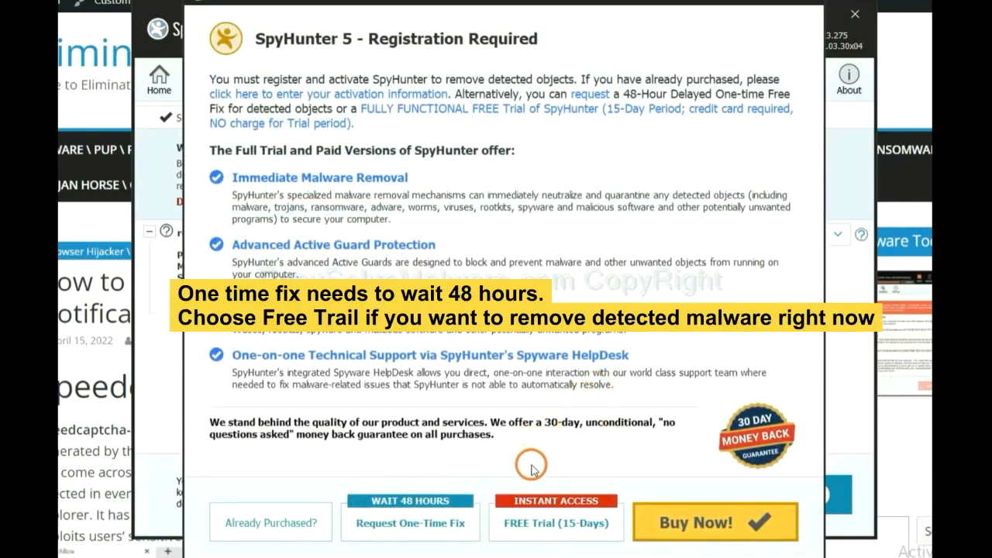
{"action": "mouse_move", "coordinate": [532, 452]}
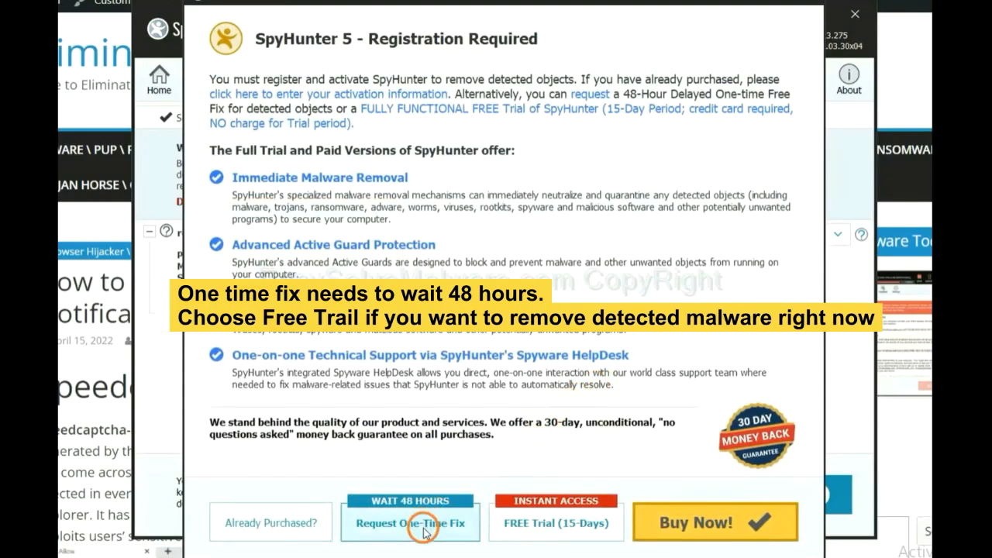
{"action": "mouse_move", "coordinate": [546, 531]}
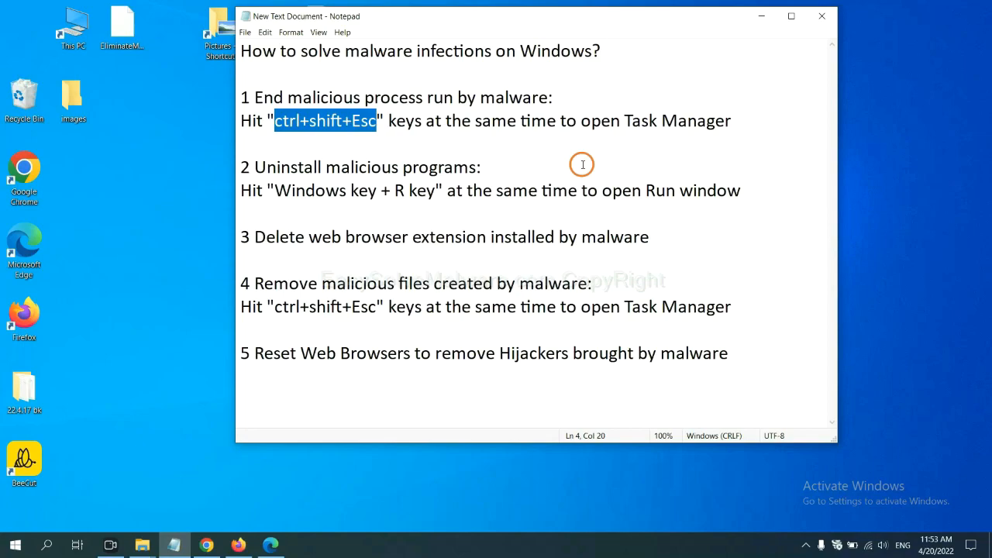
{"action": "left_click", "coordinate": [365, 121]}
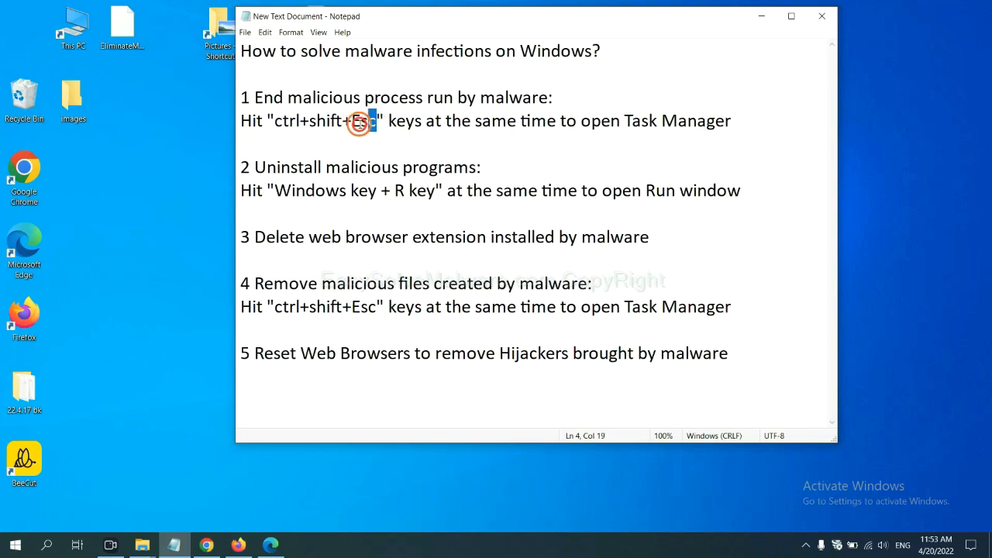
{"action": "left_click_drag", "start_coordinate": [375, 121], "coordinate": [270, 121]}
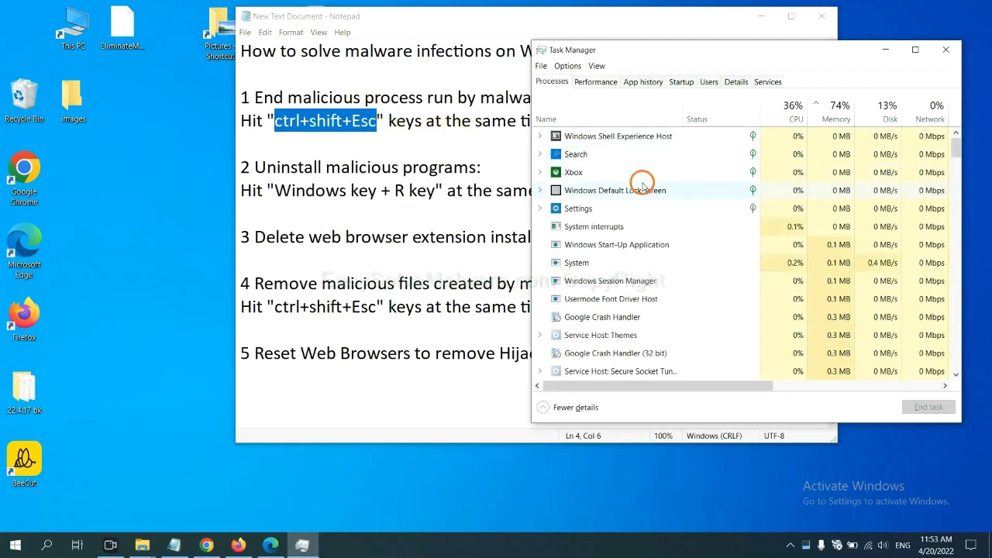
{"action": "mouse_move", "coordinate": [649, 262]}
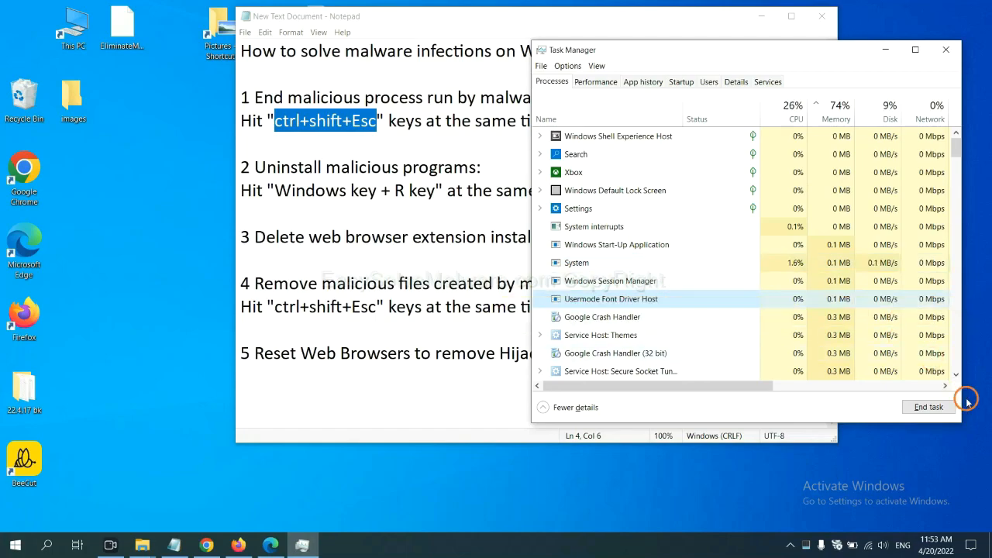
{"action": "mouse_move", "coordinate": [924, 38]}
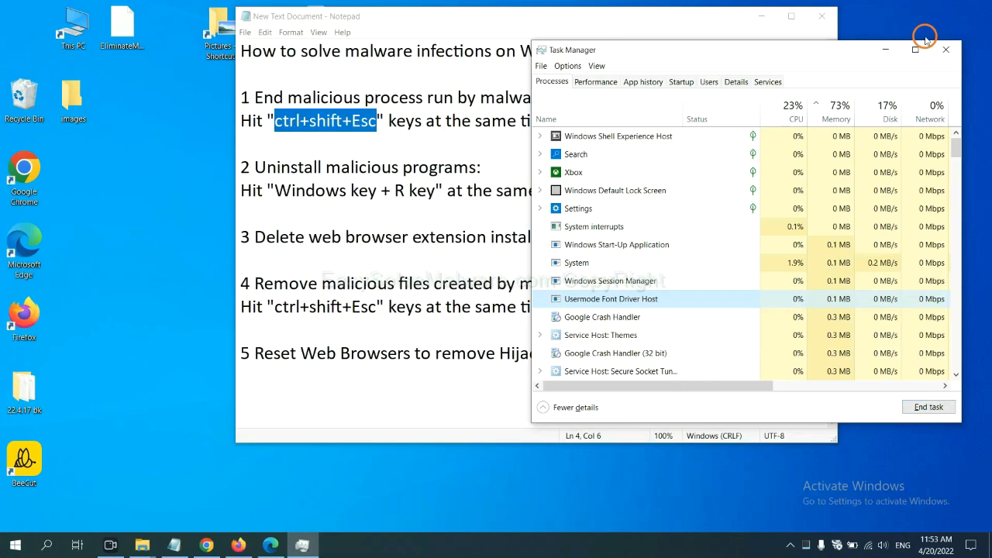
{"action": "left_click", "coordinate": [945, 50]}
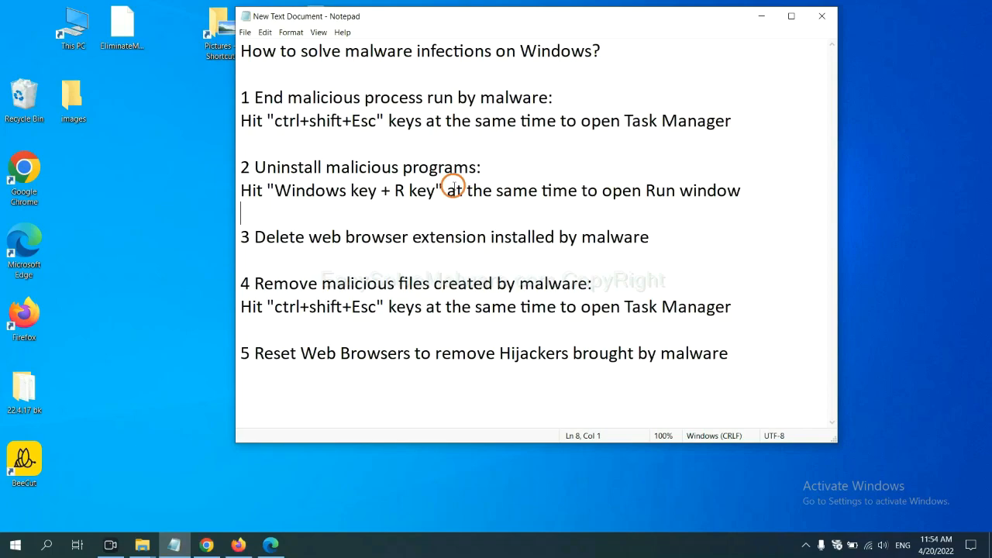
{"action": "mouse_move", "coordinate": [204, 195]}
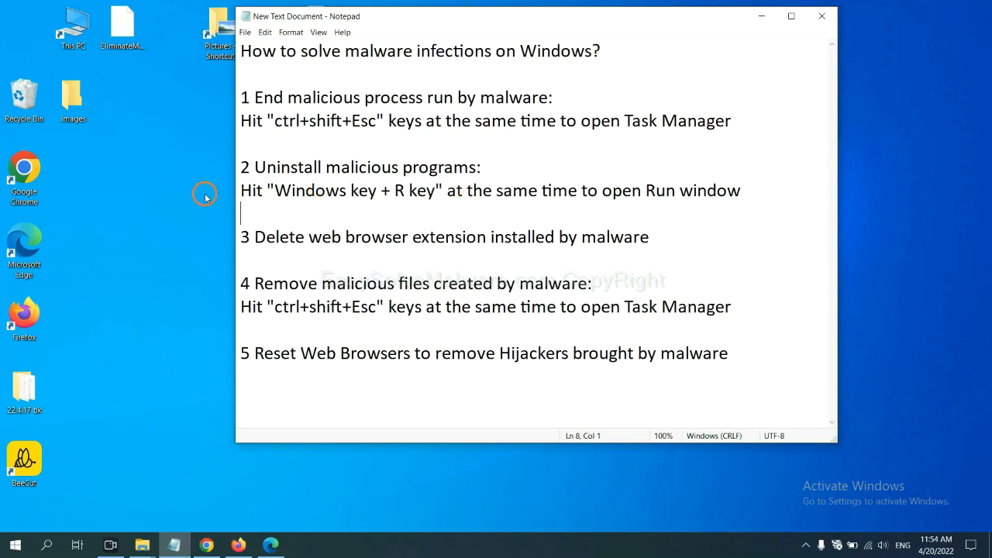
Launch Control Panel from the Run window with 'control panel' entered.
{"action": "double_click", "coordinate": [310, 191]}
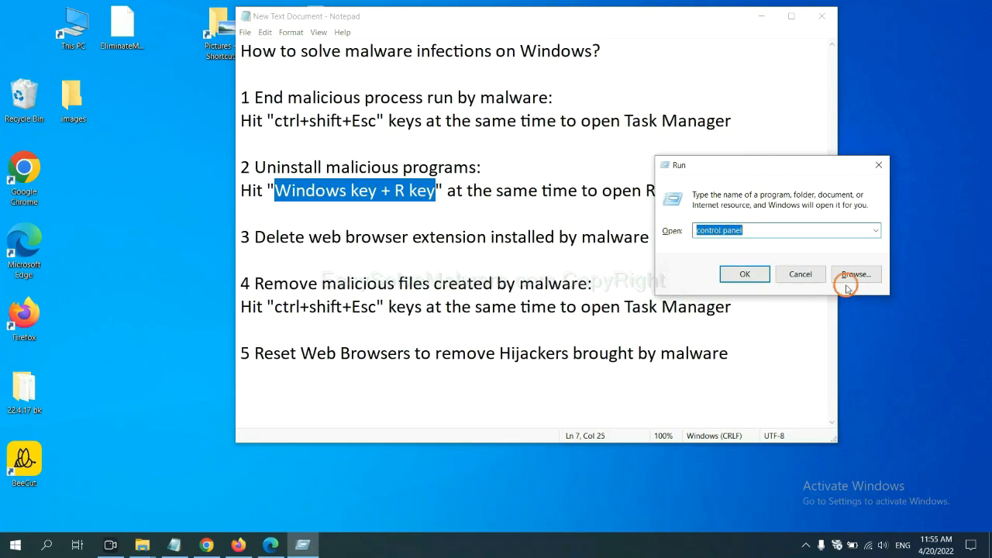
{"action": "left_click", "coordinate": [800, 273]}
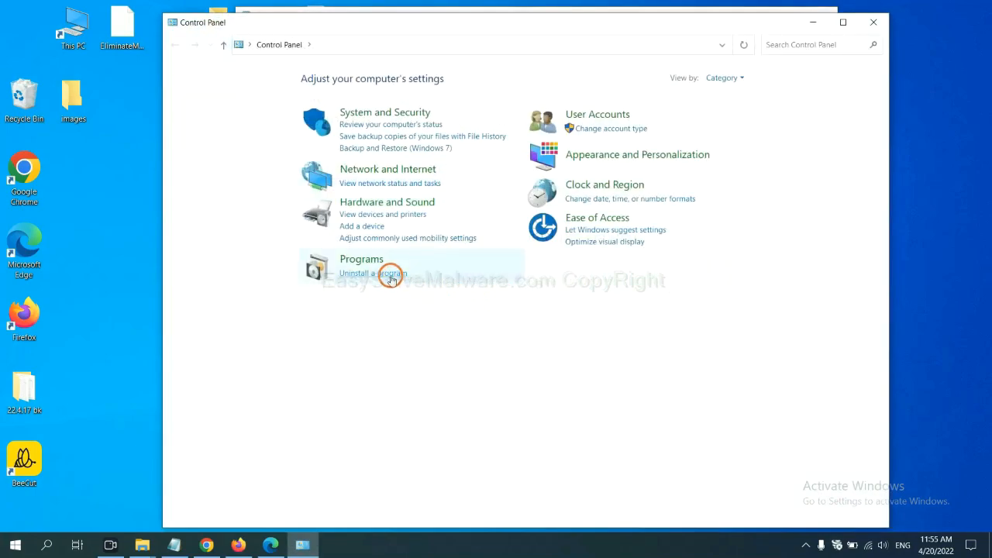
Review the installed-programs list for suspicious entries and select one.
{"action": "left_click", "coordinate": [372, 272]}
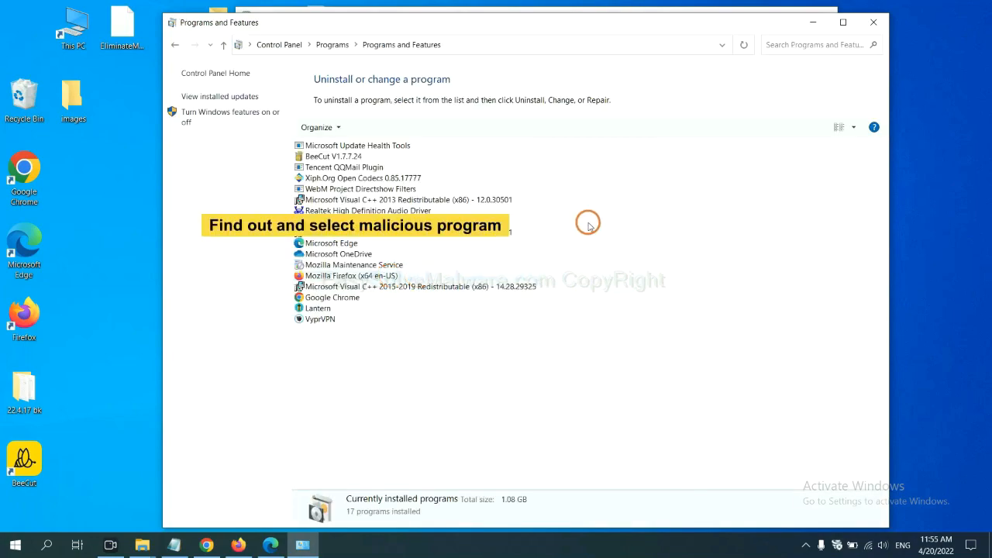
{"action": "mouse_move", "coordinate": [600, 211]}
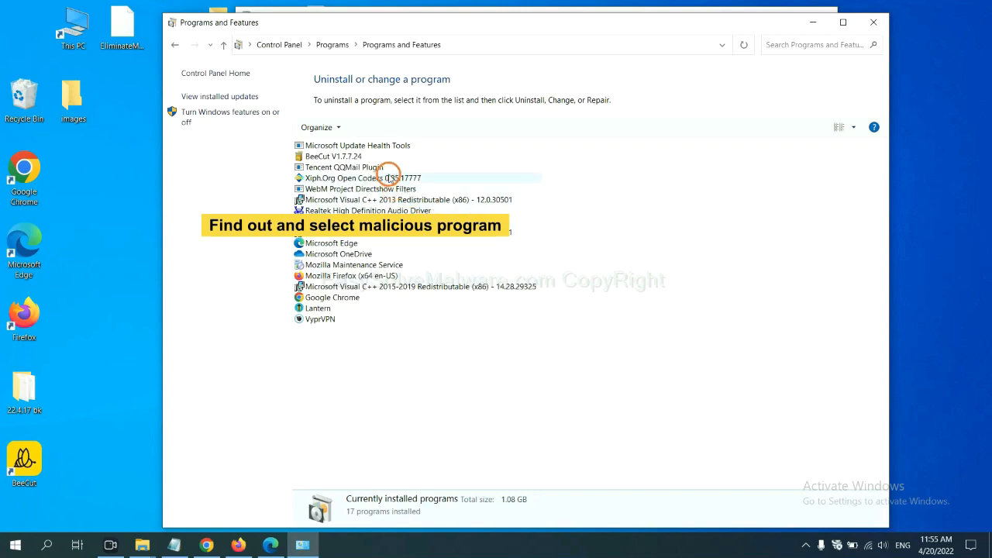
{"action": "left_click", "coordinate": [363, 176]}
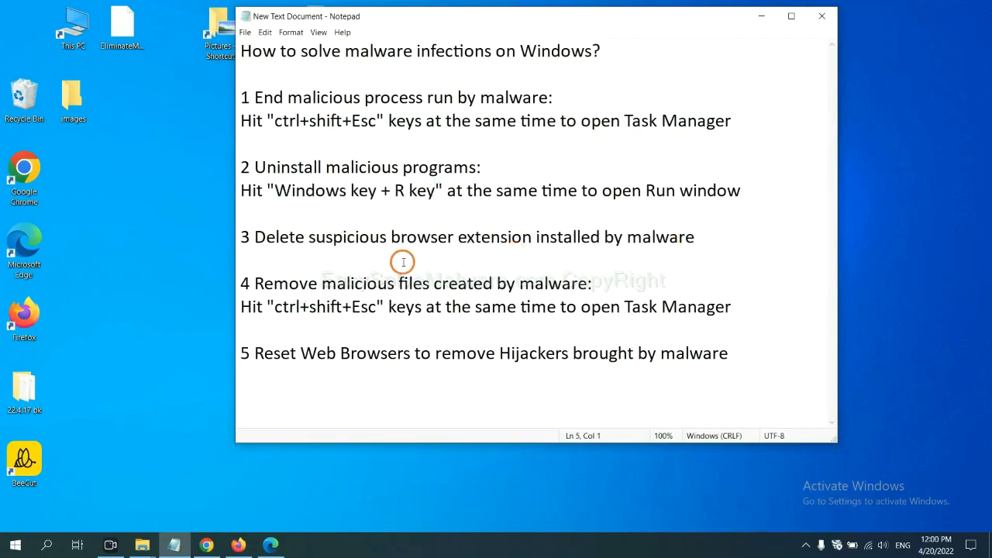
Reach Chrome's Extensions page via the menu to review Scroll To Top.
{"action": "left_click", "coordinate": [241, 142]}
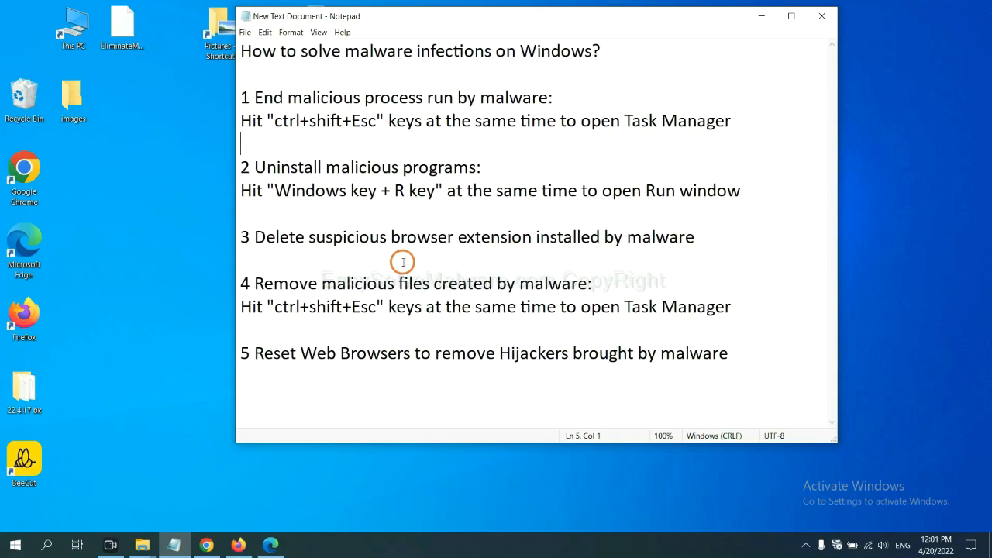
{"action": "left_click", "coordinate": [205, 545]}
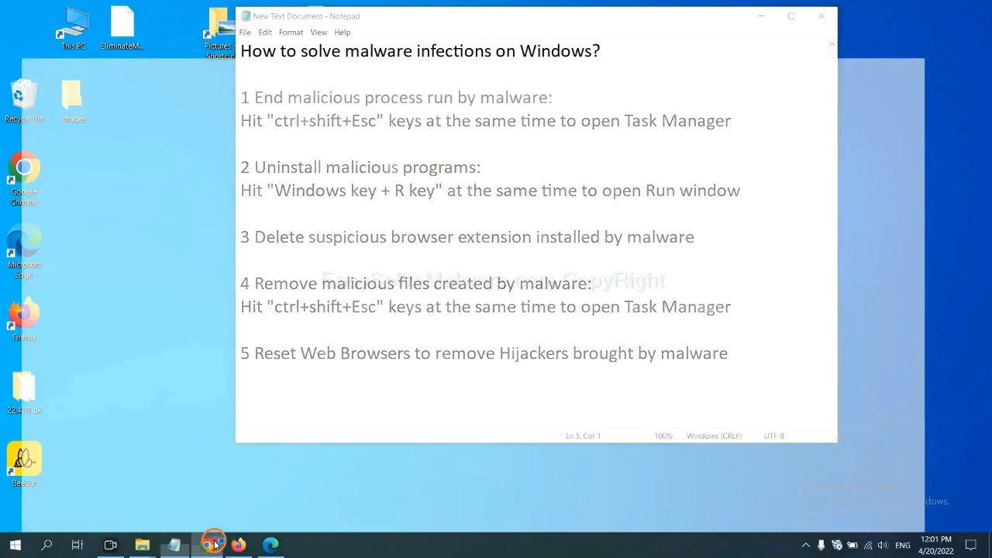
{"action": "left_click", "coordinate": [205, 545]}
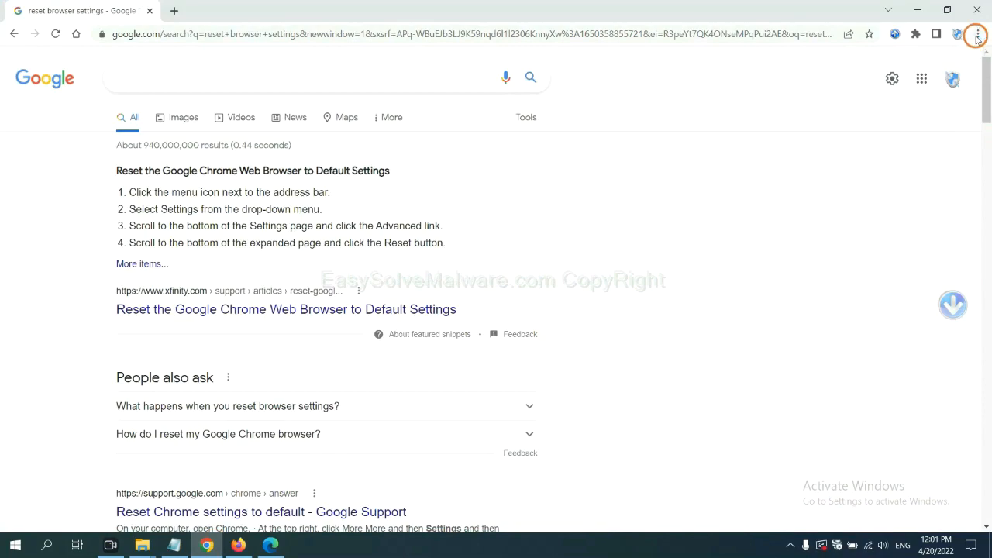
{"action": "left_click", "coordinate": [977, 34]}
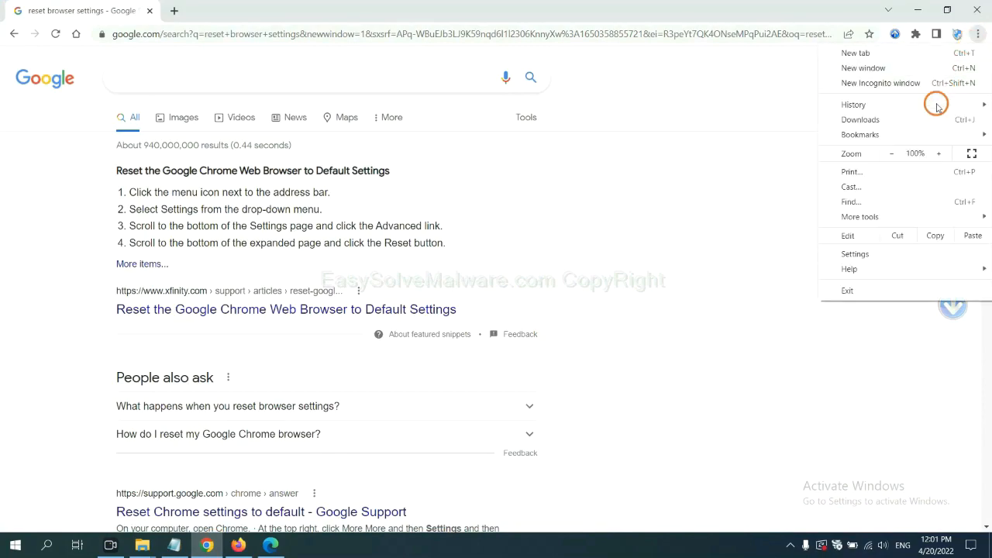
{"action": "left_click", "coordinate": [859, 217]}
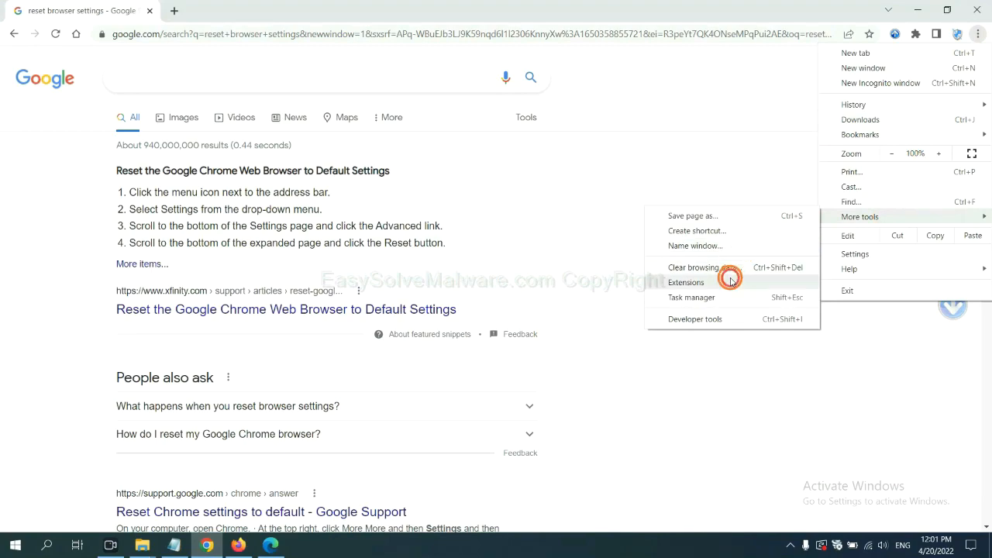
{"action": "left_click", "coordinate": [685, 282]}
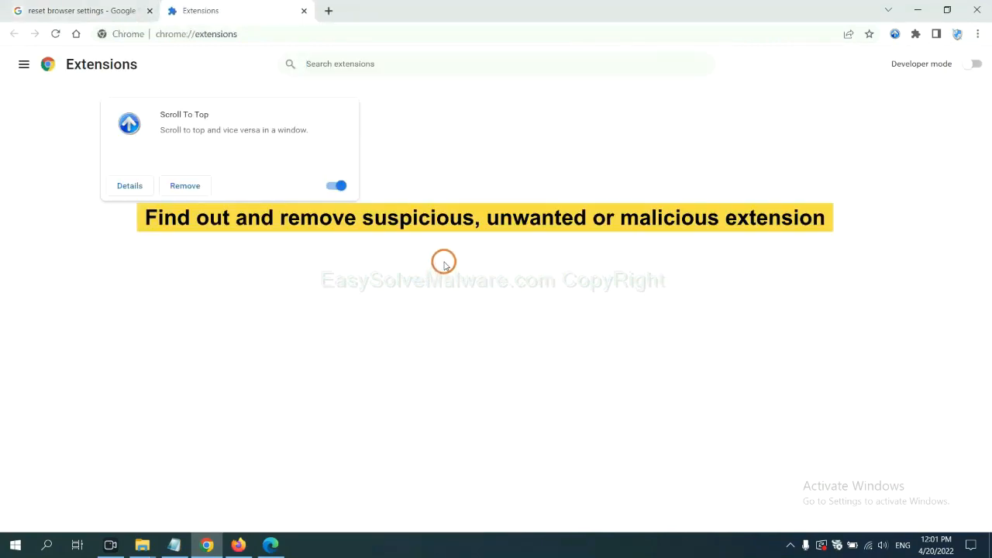
{"action": "mouse_move", "coordinate": [446, 251]}
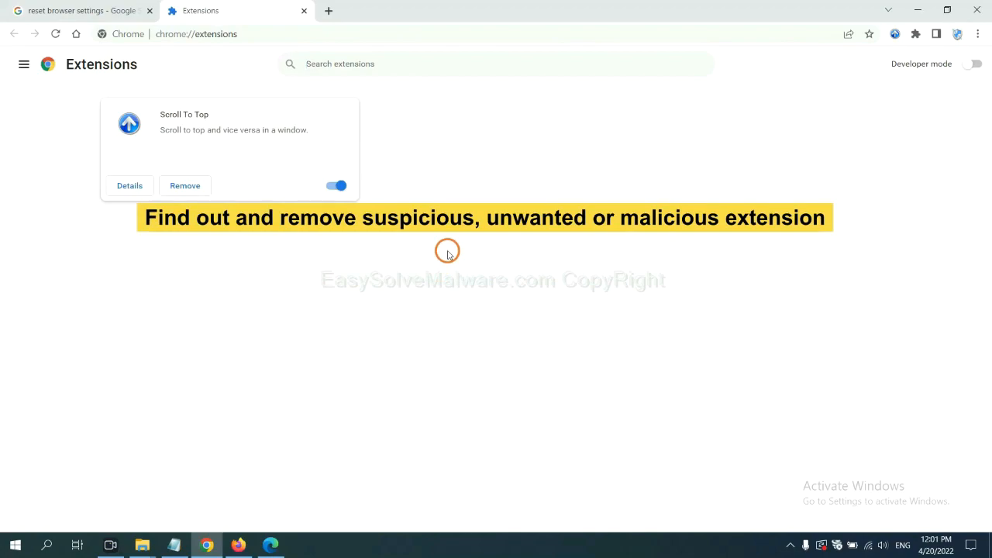
{"action": "mouse_move", "coordinate": [194, 200]}
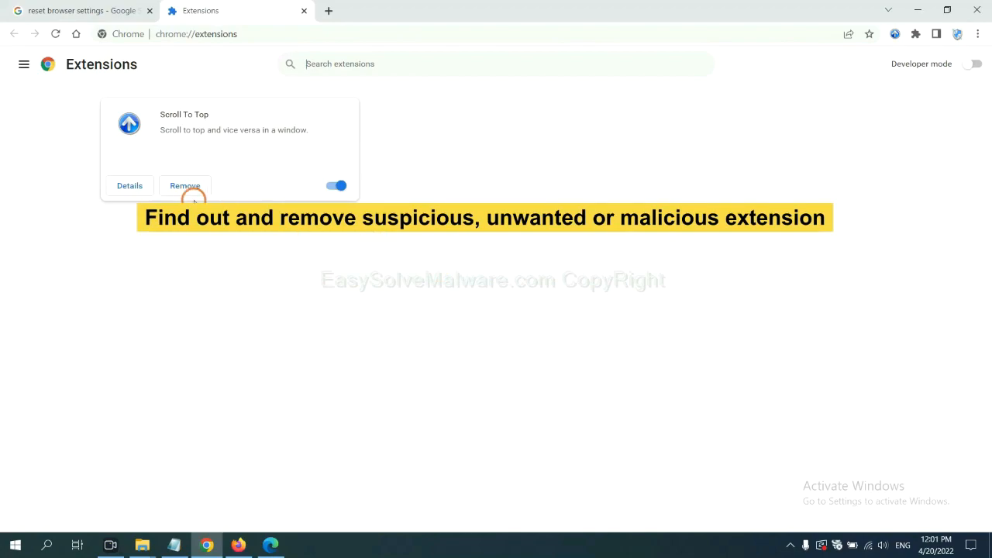
{"action": "mouse_move", "coordinate": [364, 382]}
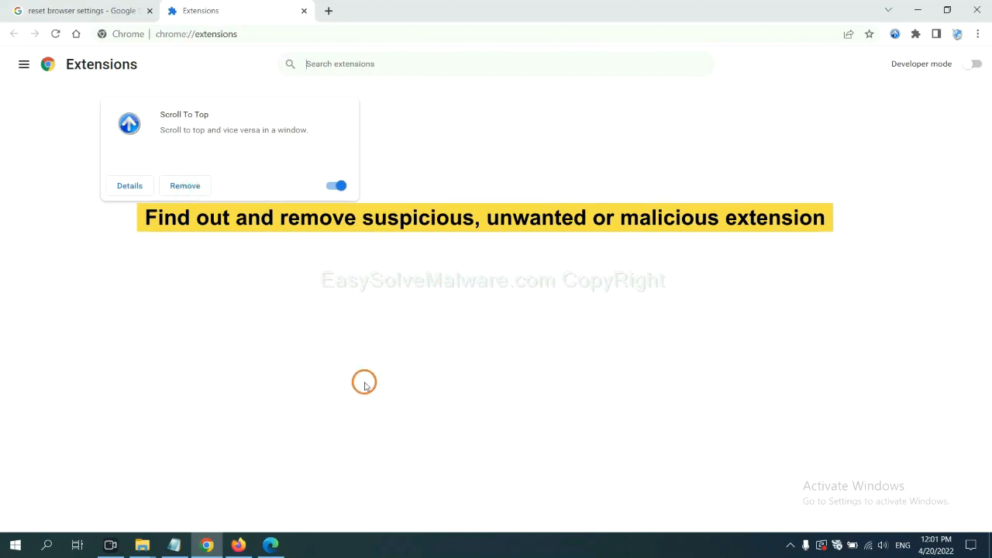
Check Firefox's add-ons manager, bring up removal options for GIPHY for Firefox, then switch to Edge.
{"action": "left_click", "coordinate": [237, 546]}
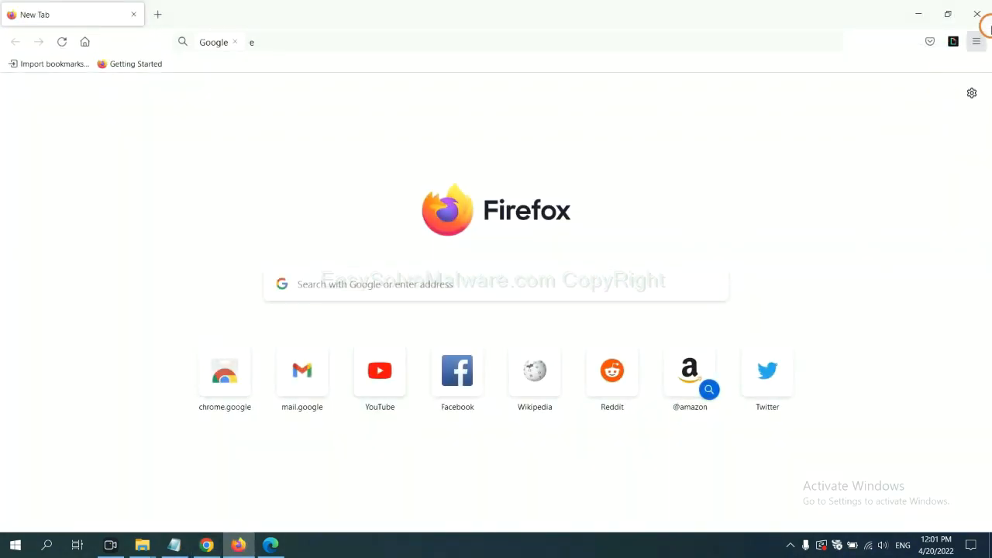
{"action": "left_click", "coordinate": [977, 41]}
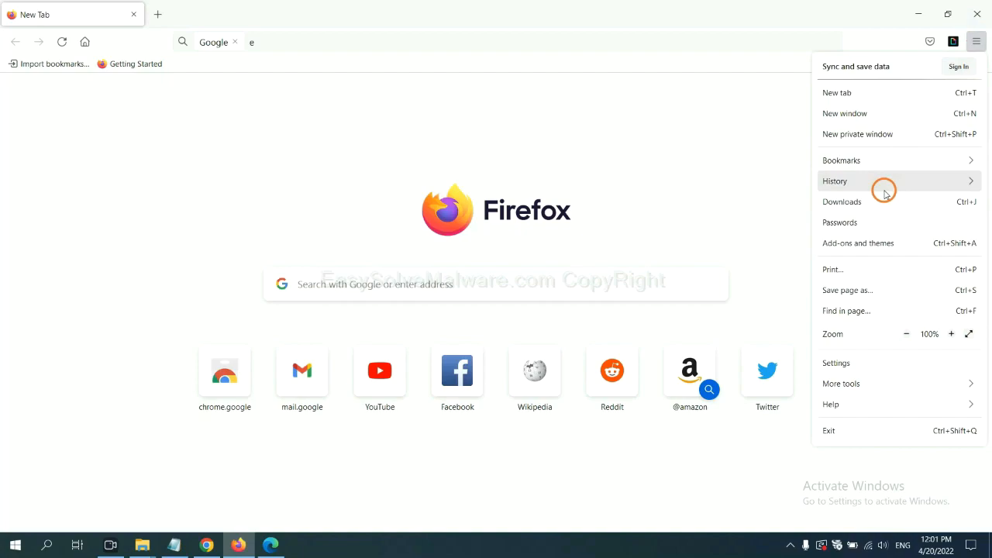
{"action": "mouse_move", "coordinate": [865, 242]}
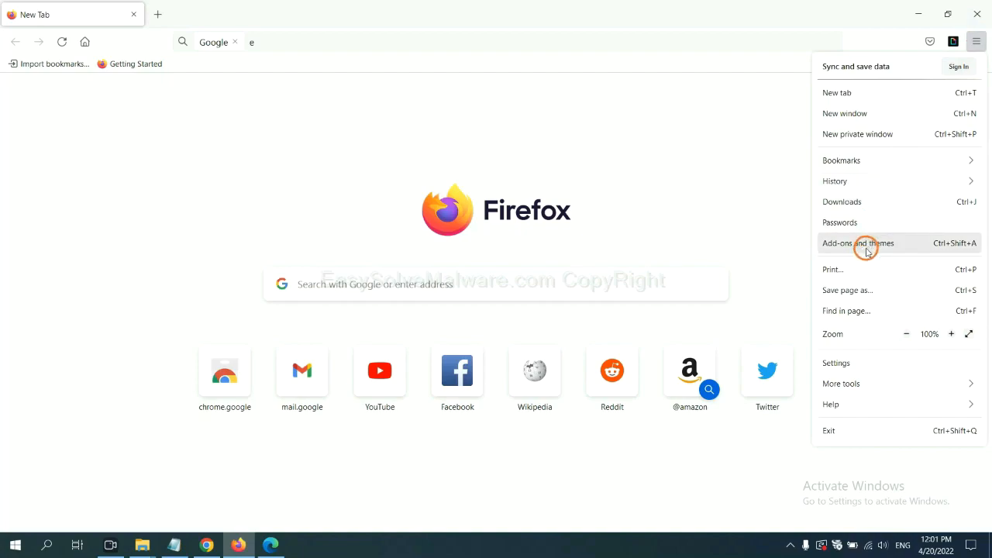
{"action": "left_click", "coordinate": [859, 242]}
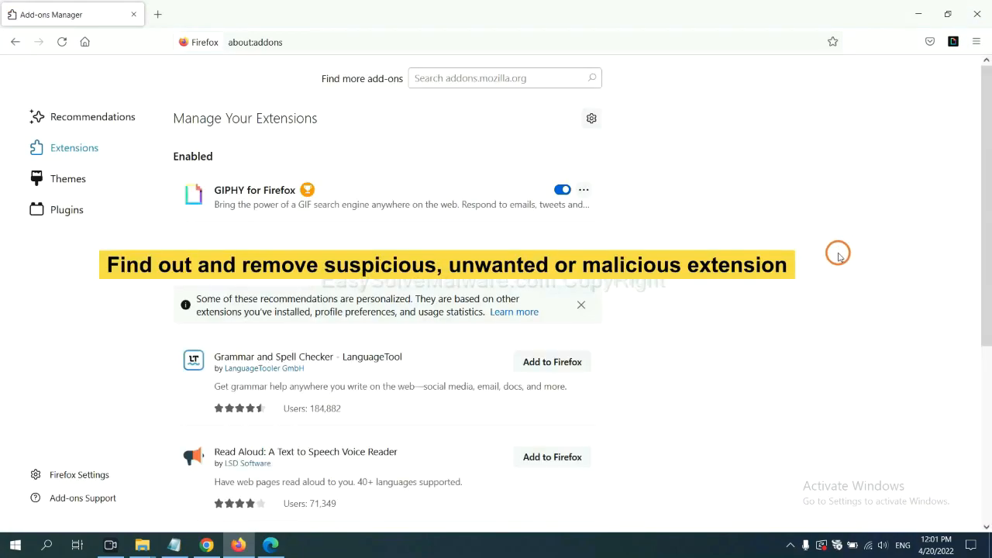
{"action": "mouse_move", "coordinate": [832, 251]}
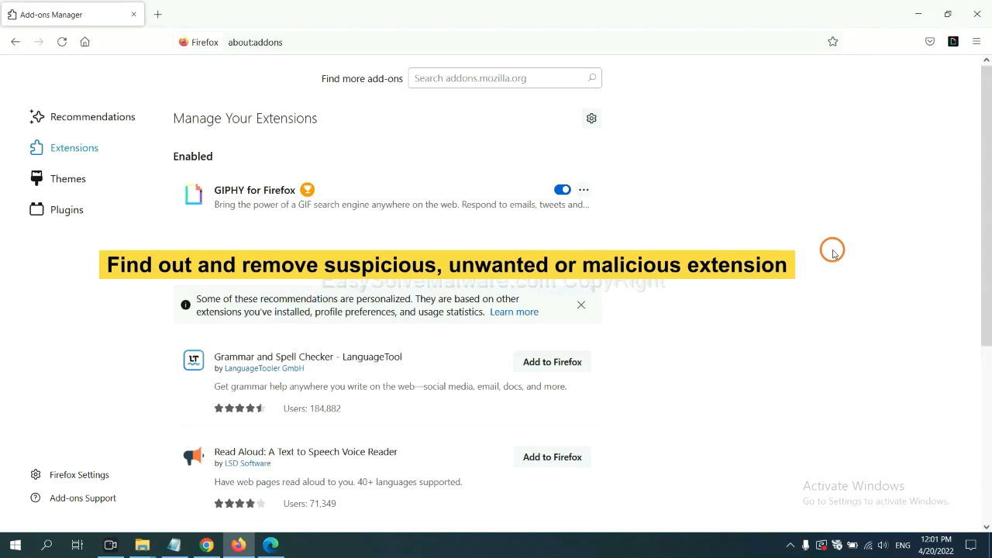
{"action": "mouse_move", "coordinate": [645, 223]}
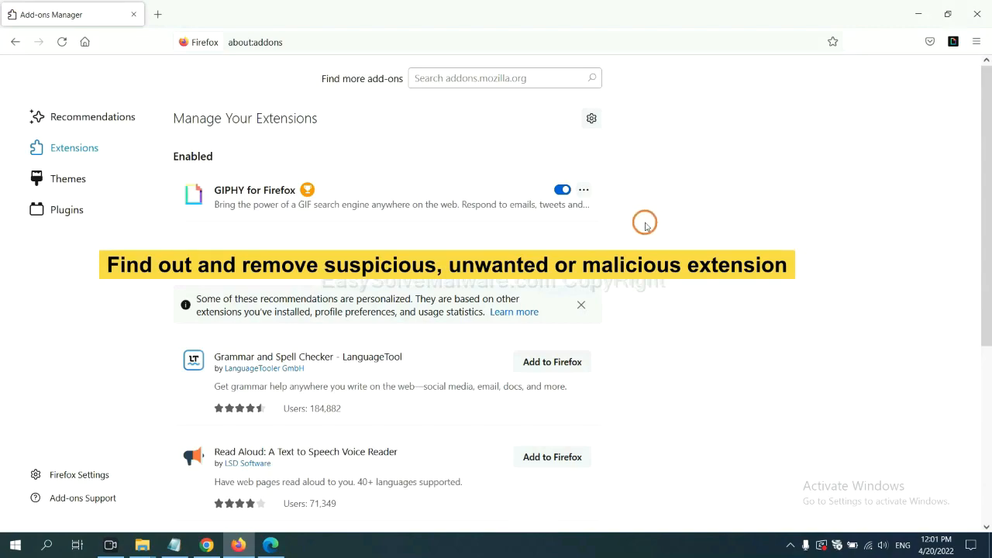
{"action": "left_click", "coordinate": [583, 189]}
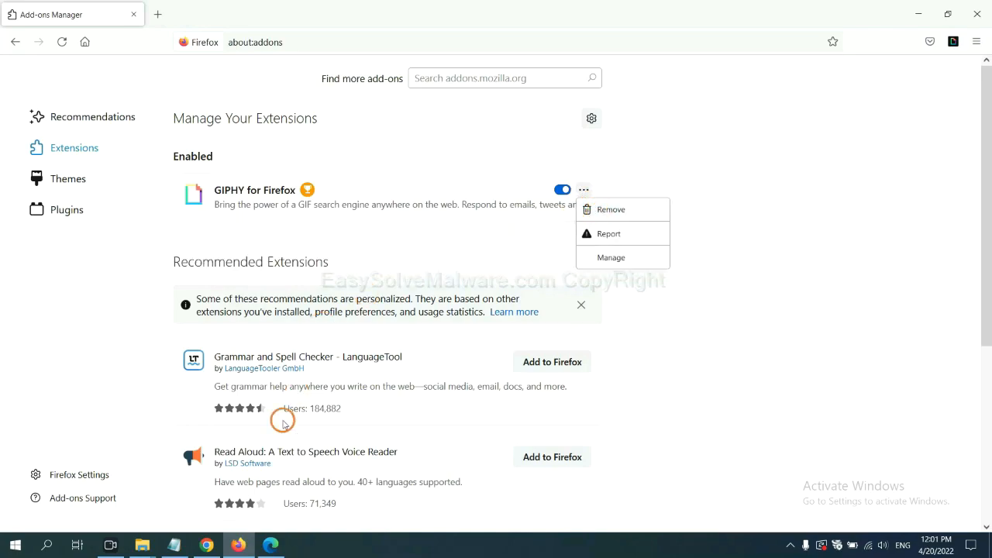
{"action": "left_click", "coordinate": [270, 545]}
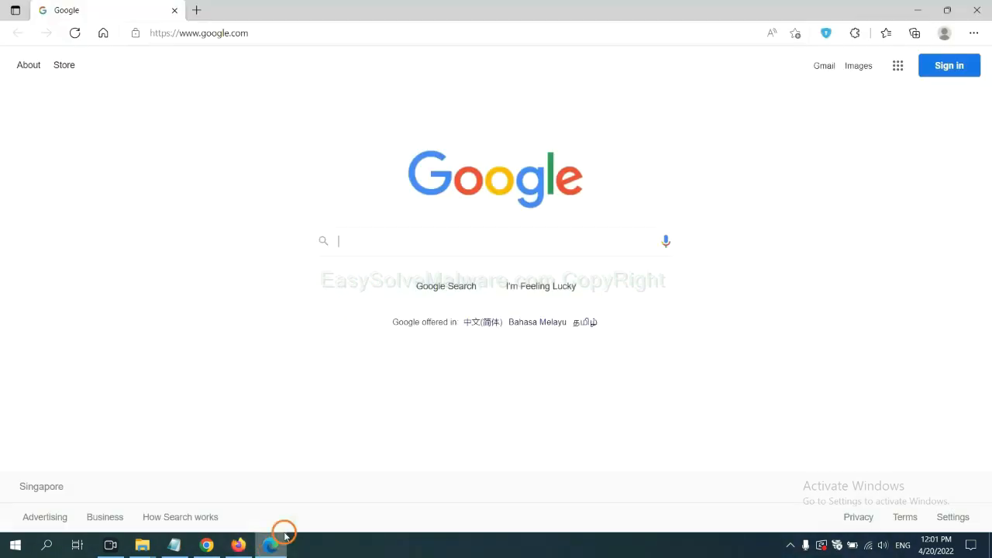
{"action": "mouse_move", "coordinate": [967, 43]}
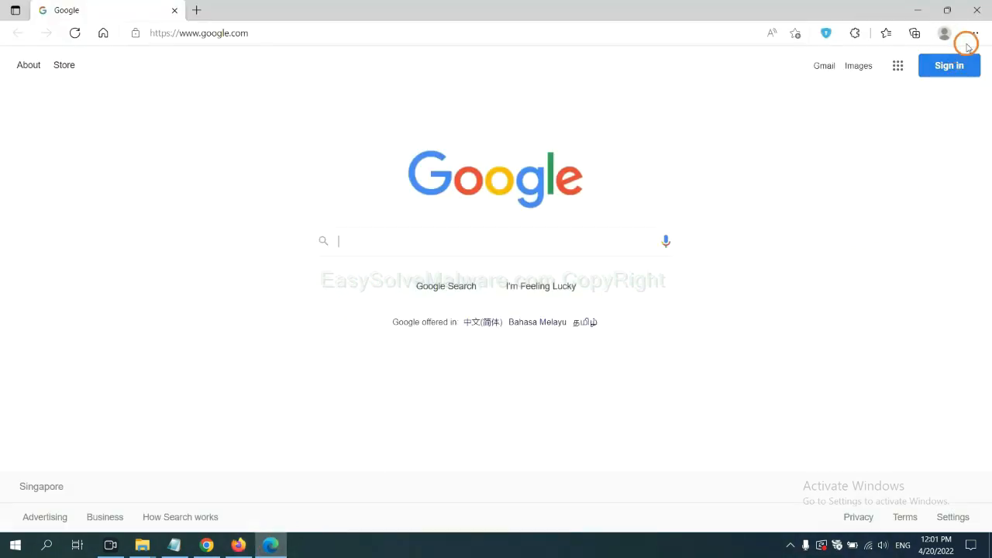
Remove the ArcVpn Free Fast VPN Proxy extension from Edge's Manage extensions page.
{"action": "left_click", "coordinate": [970, 34]}
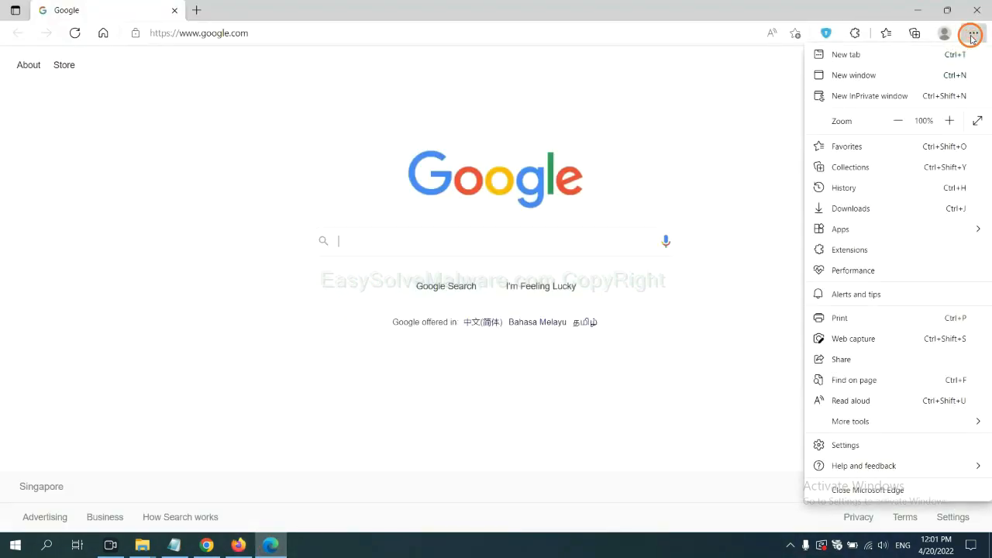
{"action": "mouse_move", "coordinate": [849, 248]}
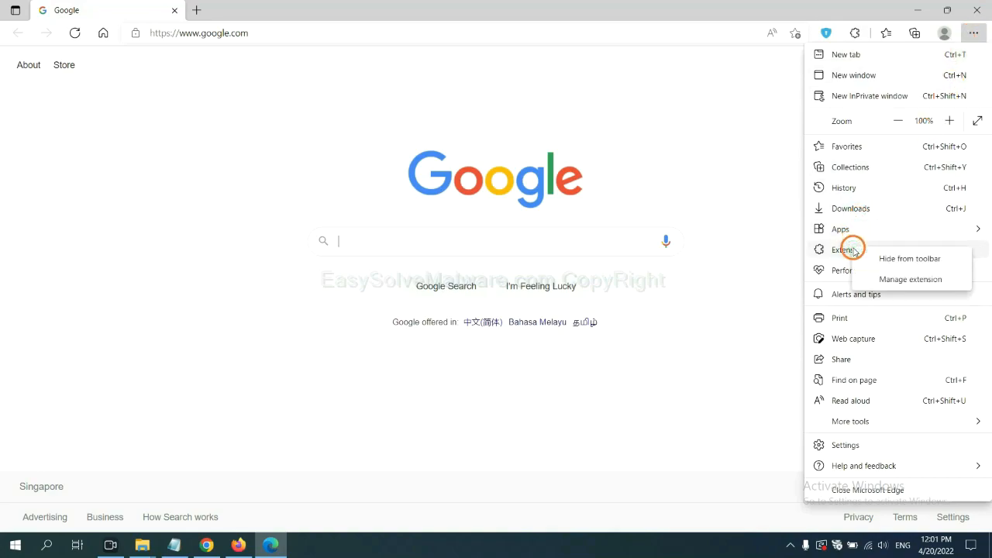
{"action": "mouse_move", "coordinate": [909, 279]}
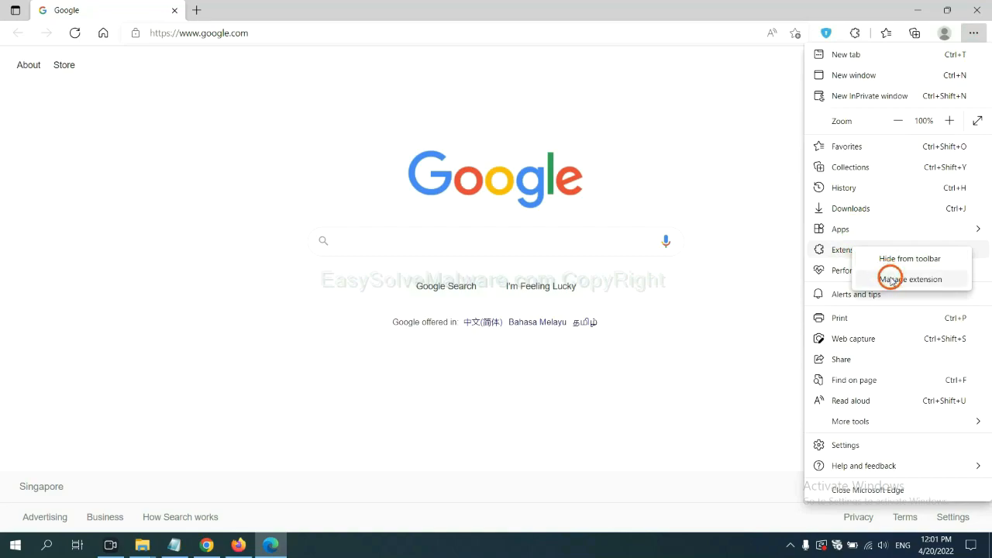
{"action": "left_click", "coordinate": [910, 279]}
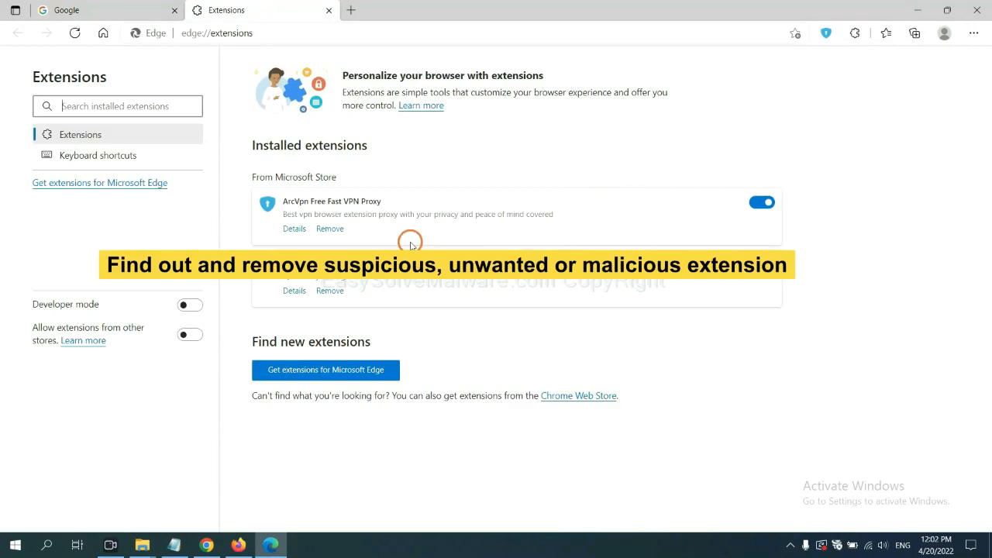
{"action": "mouse_move", "coordinate": [406, 232]}
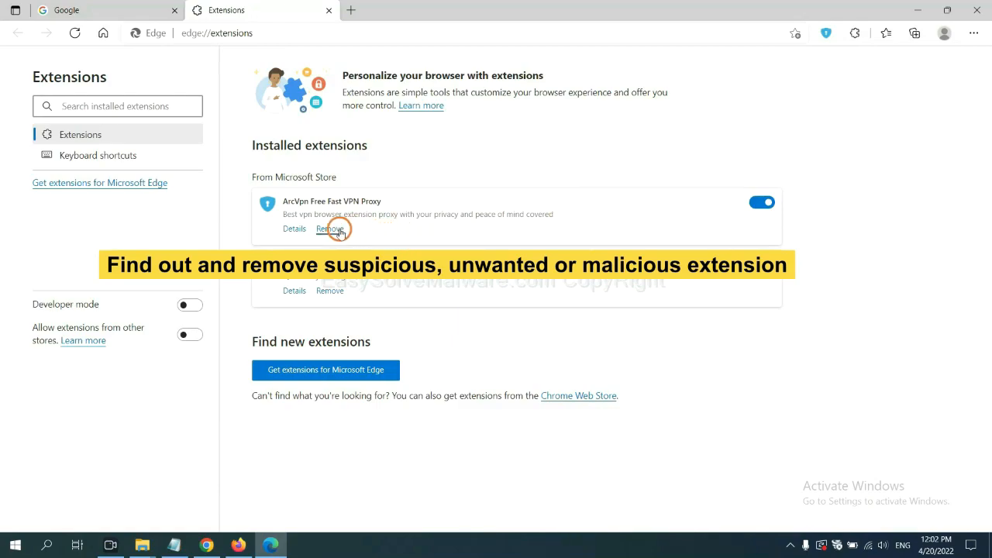
{"action": "left_click", "coordinate": [329, 228]}
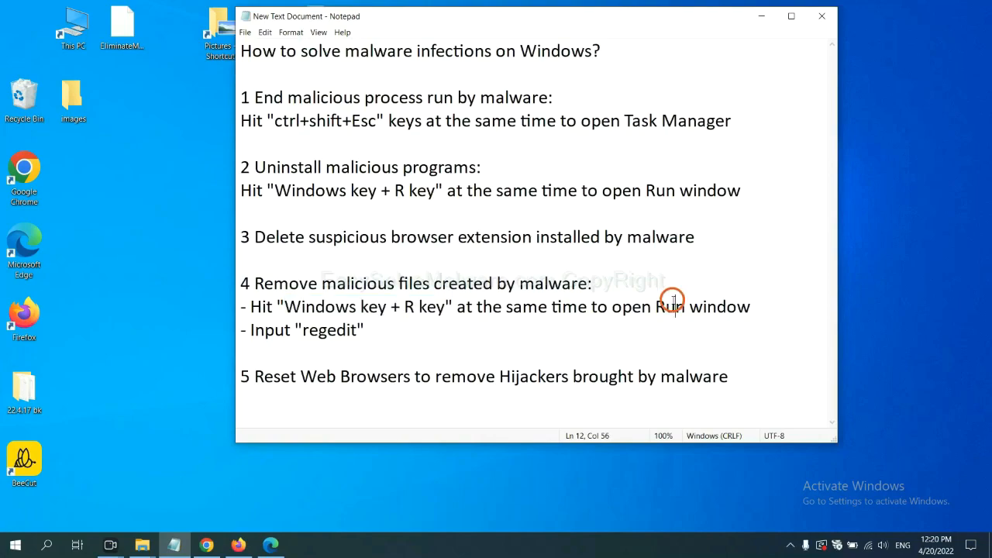
{"action": "mouse_move", "coordinate": [299, 313]}
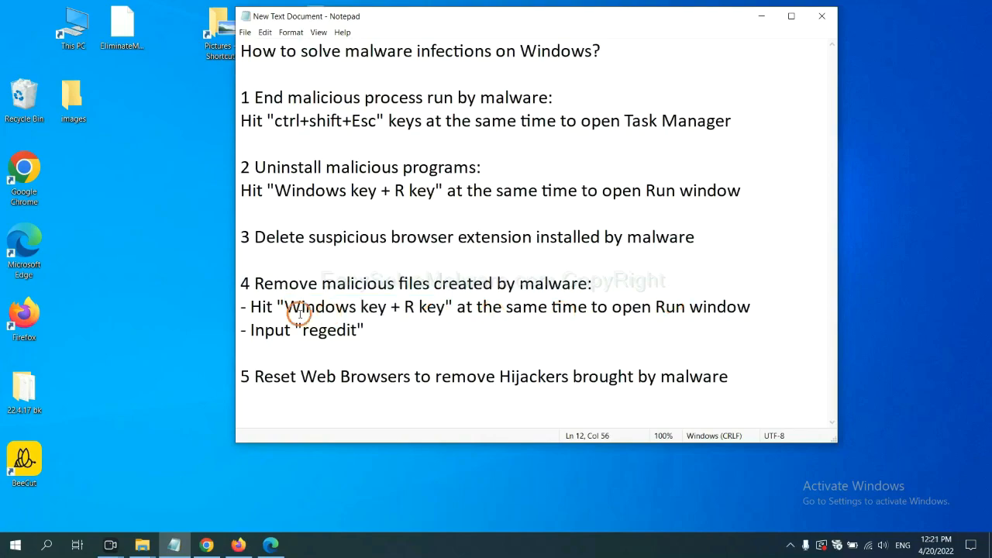
{"action": "mouse_move", "coordinate": [429, 282]}
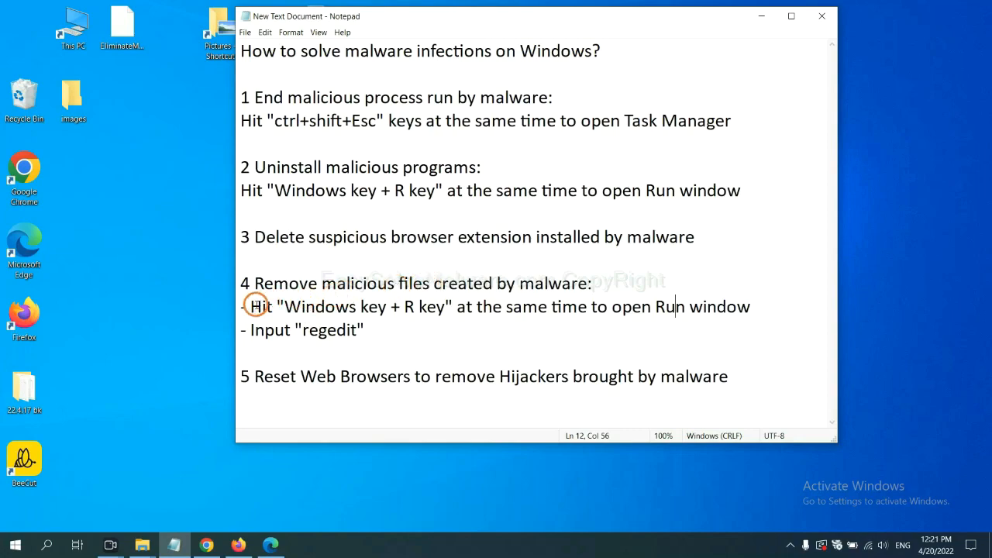
Highlight step 4 of the notes, then launch Registry Editor via Run with regedit.
{"action": "left_click_drag", "start_coordinate": [251, 306], "coordinate": [362, 329]}
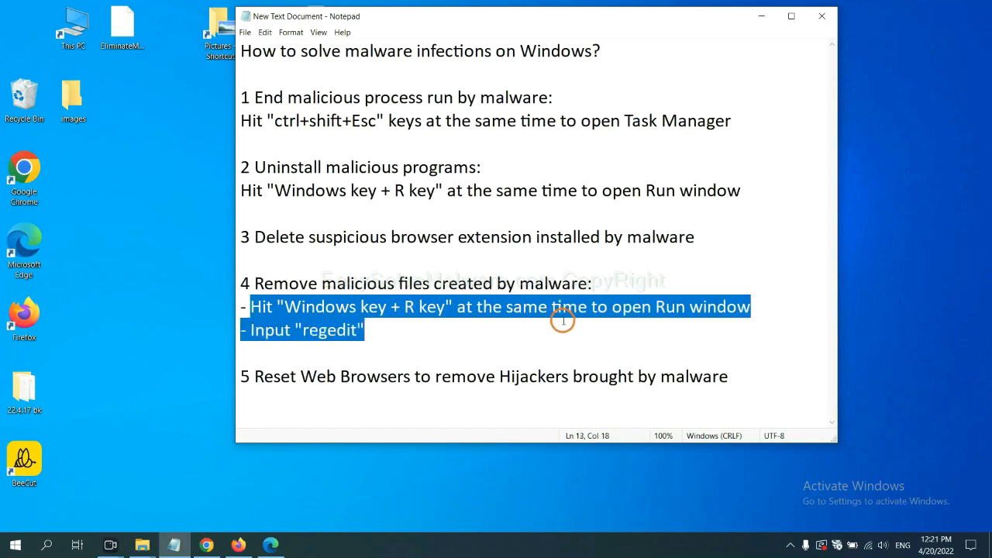
{"action": "left_click", "coordinate": [577, 307]}
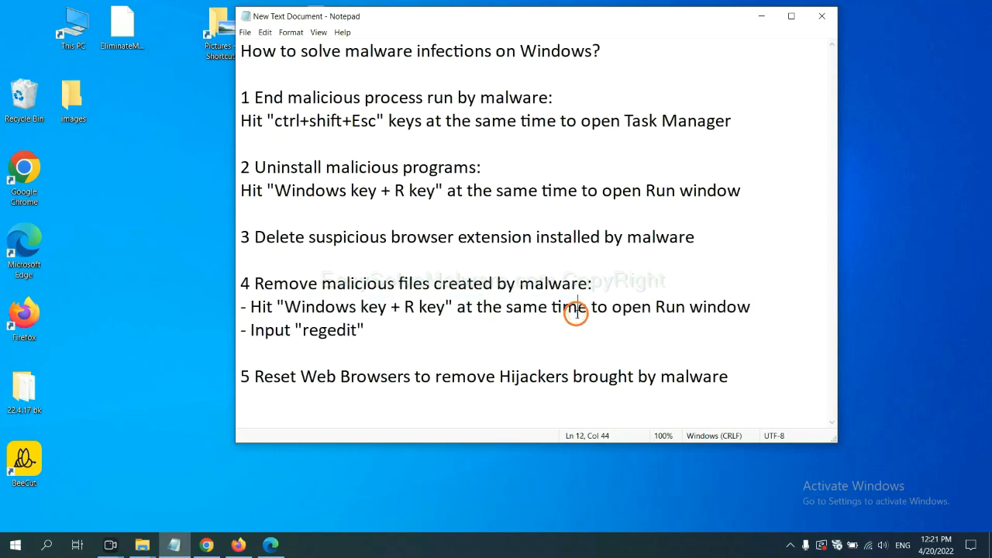
{"action": "key", "text": "Win+r"}
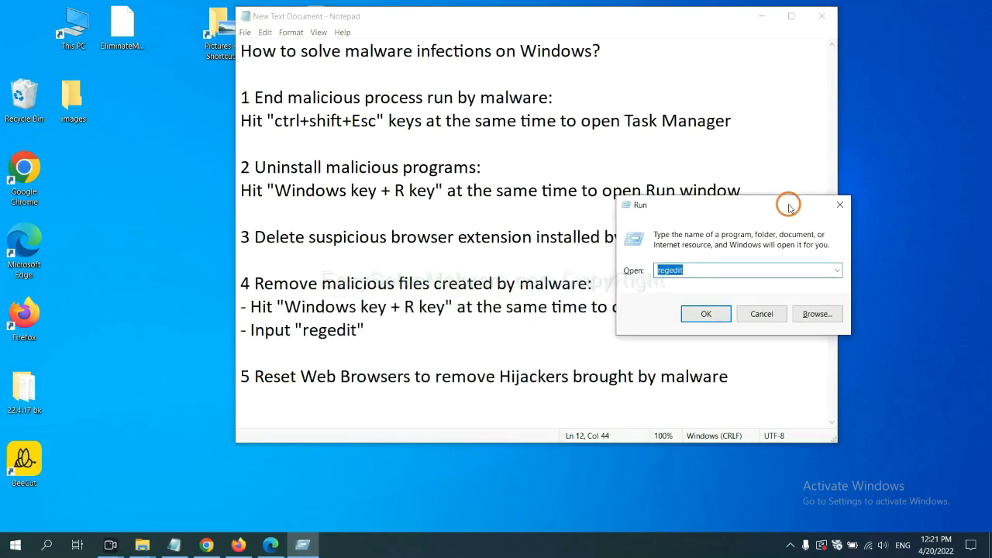
{"action": "left_click", "coordinate": [700, 269]}
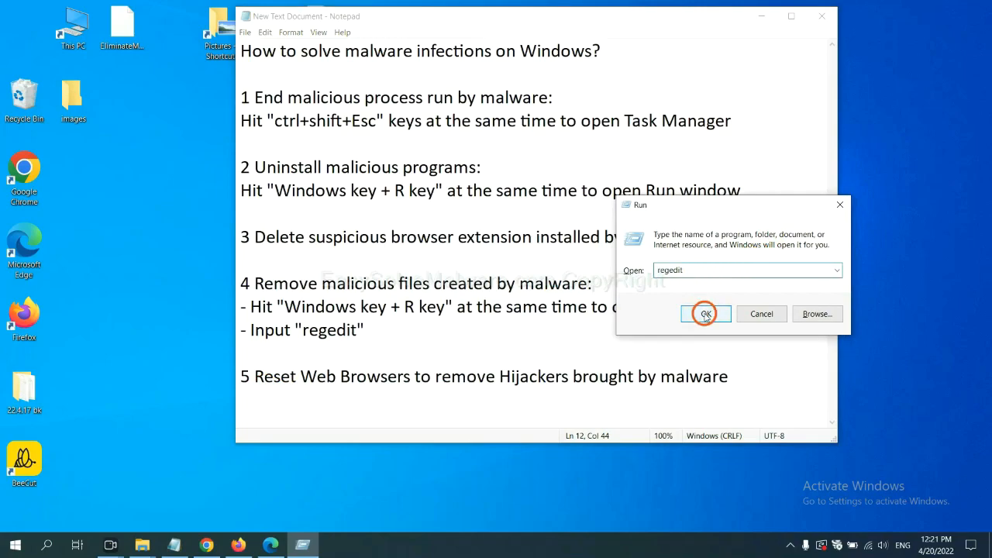
{"action": "left_click", "coordinate": [704, 313]}
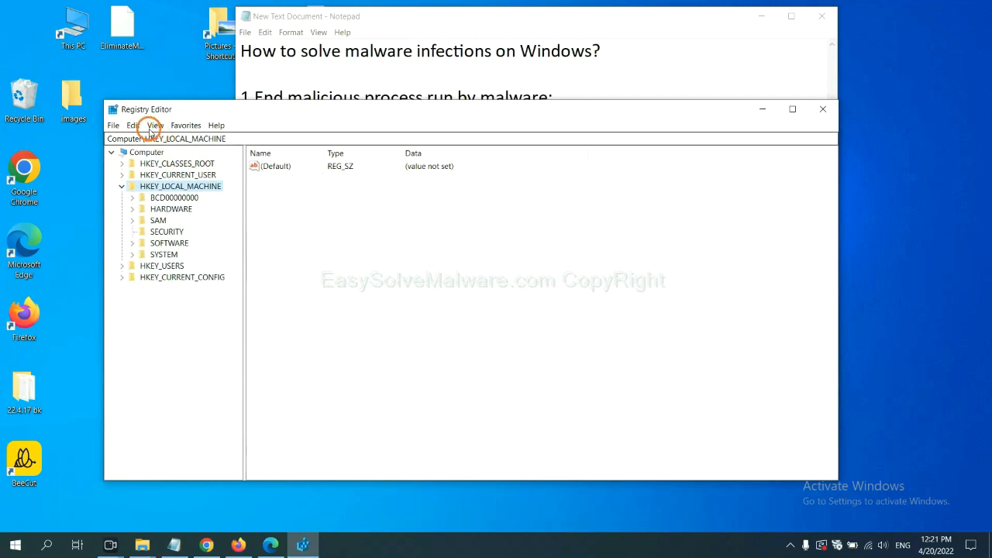
Search the registry via Edit > Find for the malware name across keys, values and data.
{"action": "left_click", "coordinate": [130, 124]}
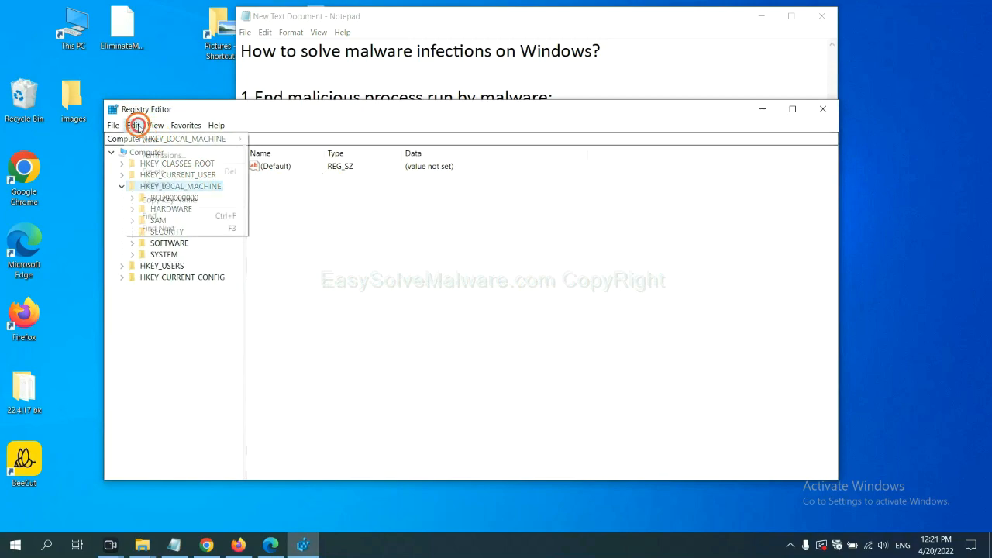
{"action": "left_click", "coordinate": [133, 124]}
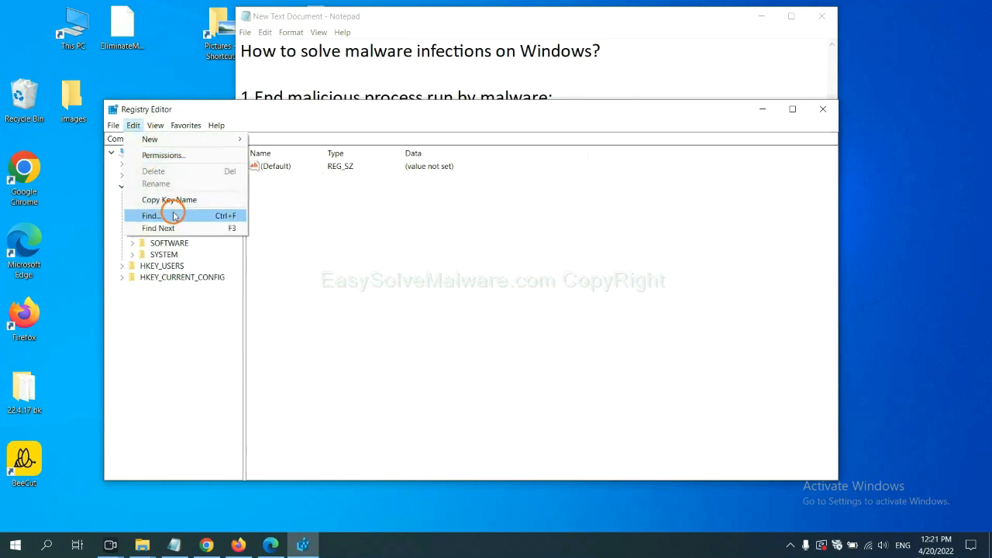
{"action": "left_click", "coordinate": [152, 215]}
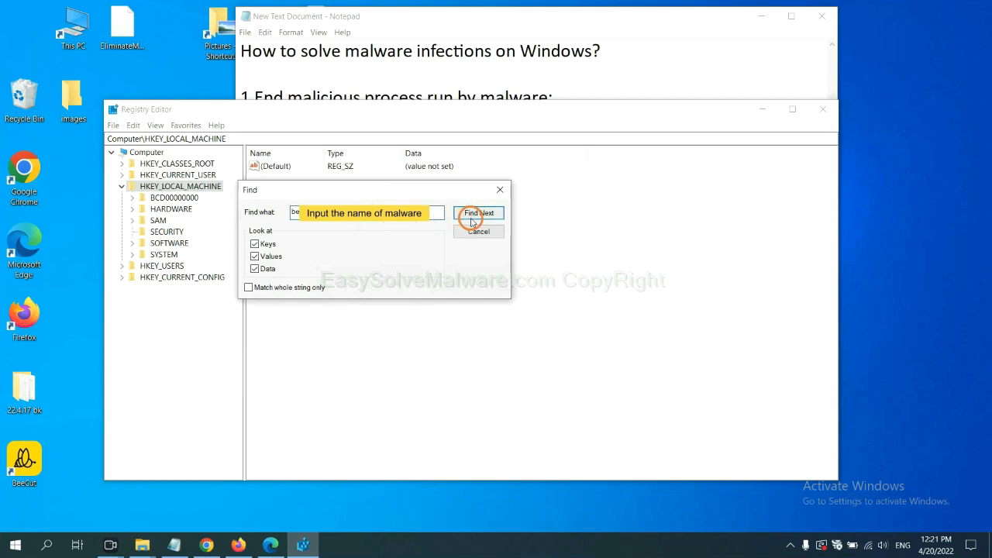
{"action": "left_click", "coordinate": [479, 212]}
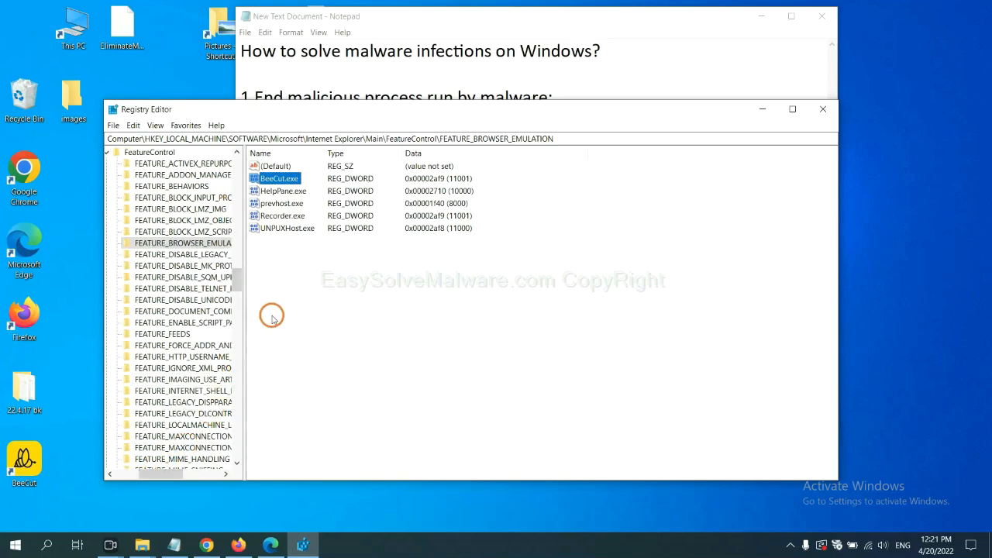
{"action": "left_click", "coordinate": [183, 241]}
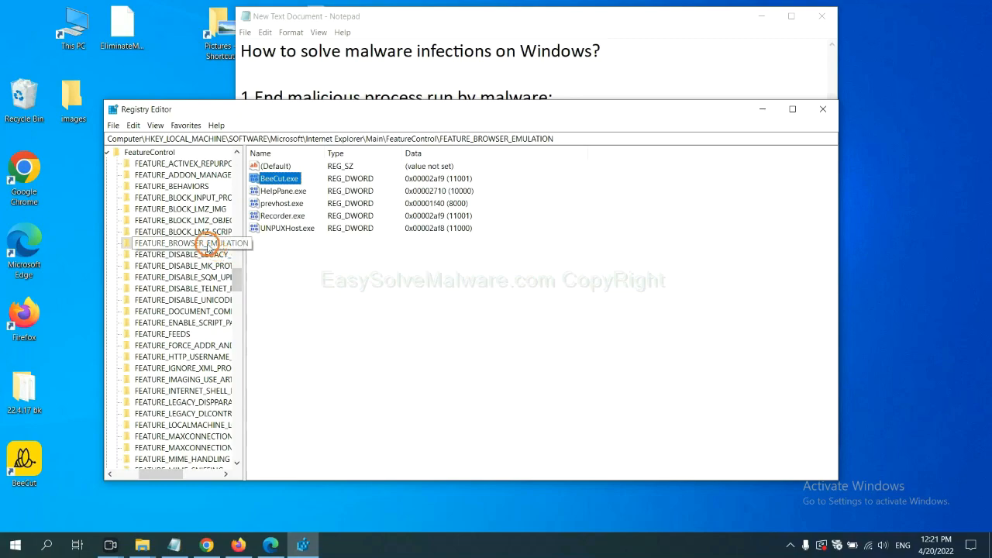
{"action": "right_click", "coordinate": [205, 242]}
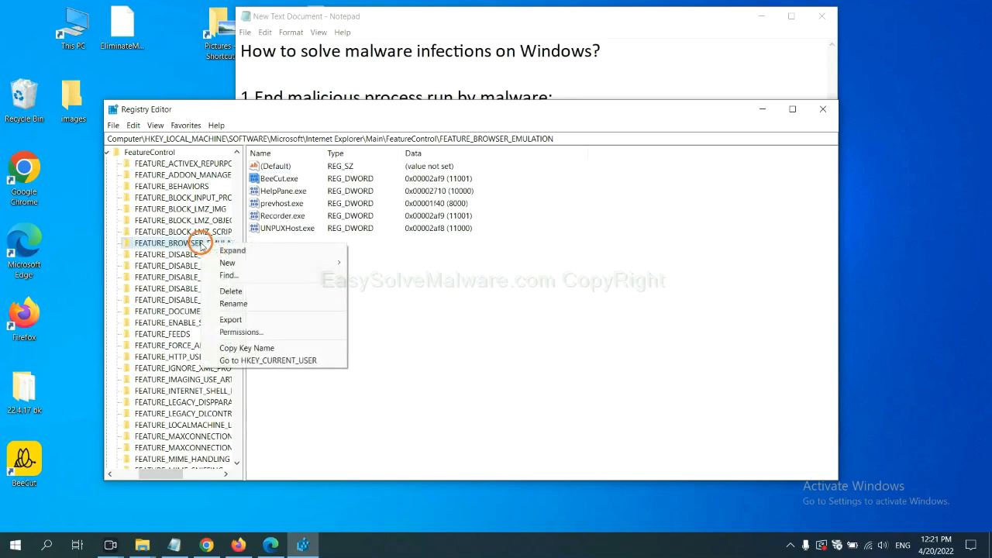
{"action": "mouse_move", "coordinate": [241, 289]}
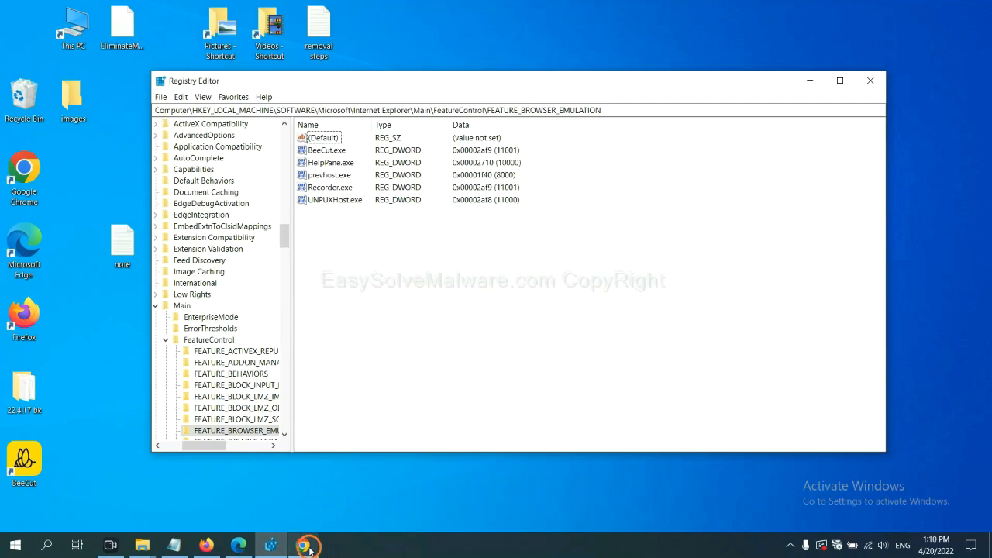
Return to the EasySolveMalware guide and scroll to Section A's Windows removal steps.
{"action": "left_click", "coordinate": [302, 546]}
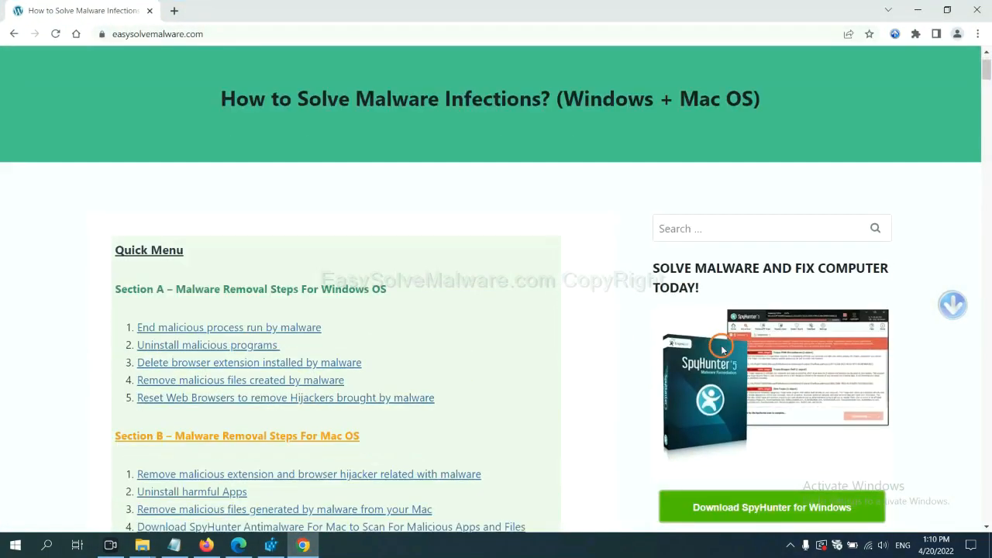
{"action": "scroll", "scroll_direction": "up", "scroll_amount": 3}
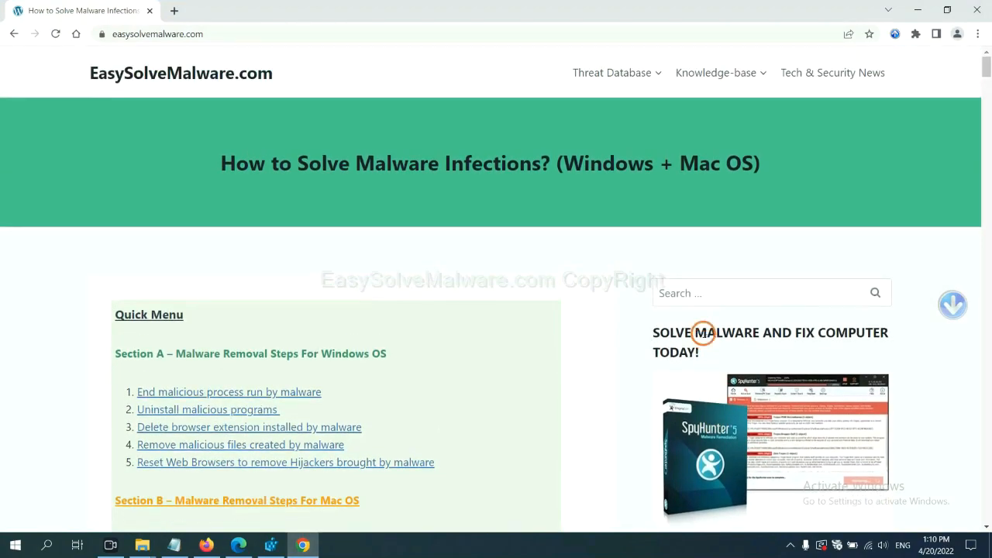
{"action": "mouse_move", "coordinate": [214, 84]}
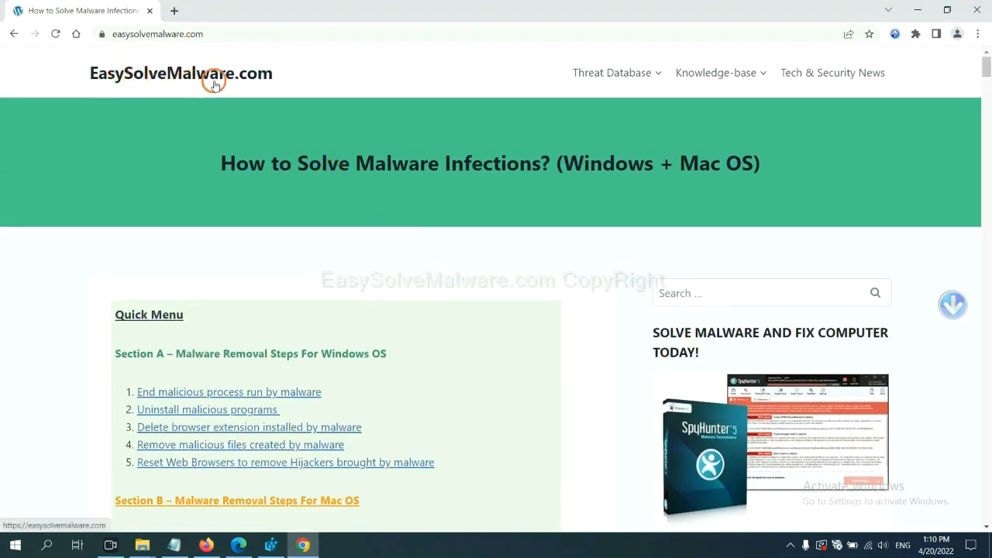
{"action": "scroll", "scroll_direction": "down", "scroll_amount": 3}
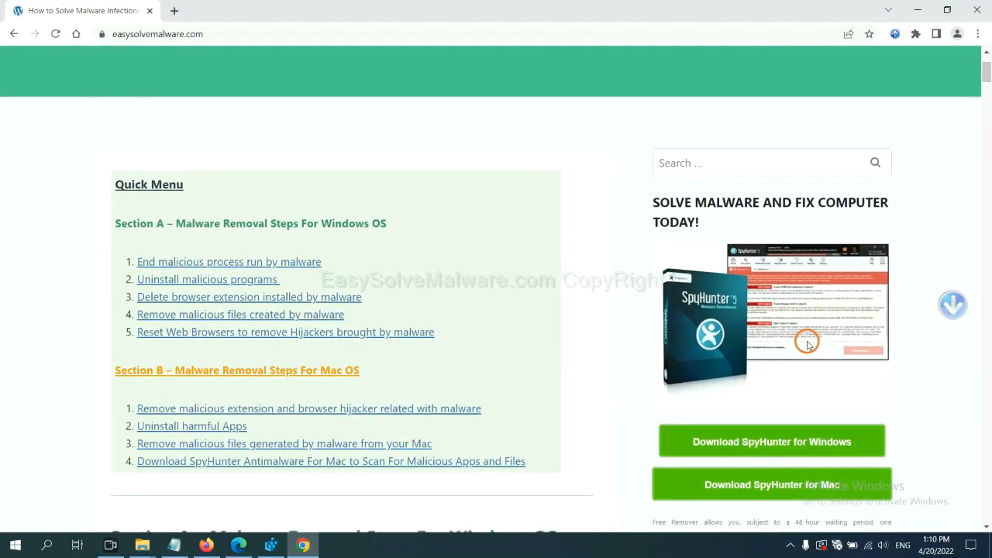
{"action": "scroll", "scroll_direction": "down", "scroll_amount": 3}
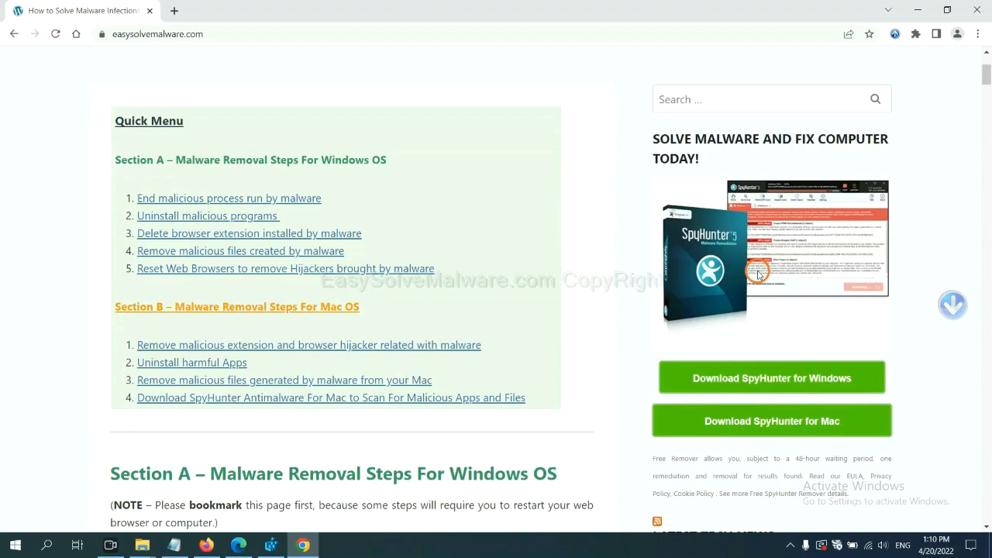
{"action": "mouse_move", "coordinate": [772, 378]}
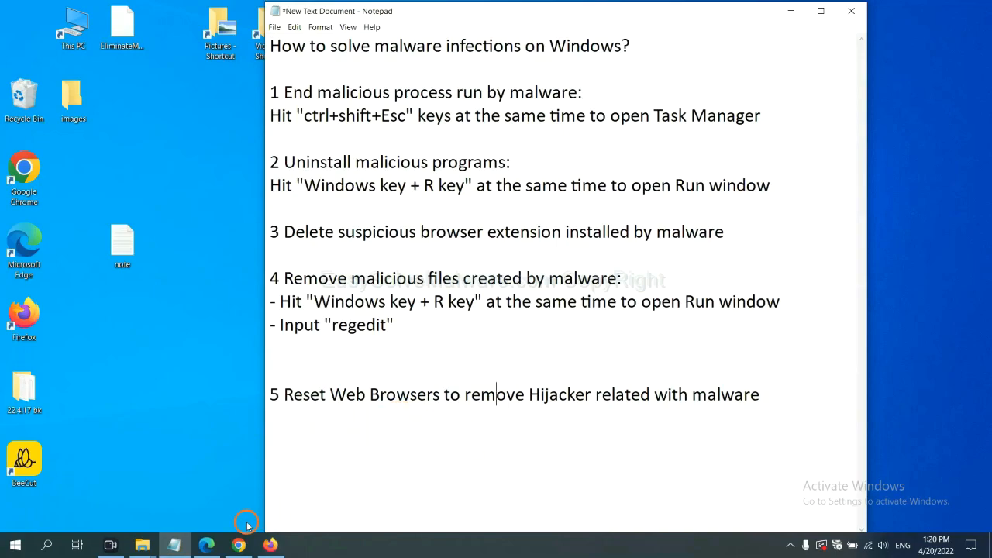
Search Chrome settings for 'reset' and start restoring settings to original defaults.
{"action": "left_click", "coordinate": [239, 545]}
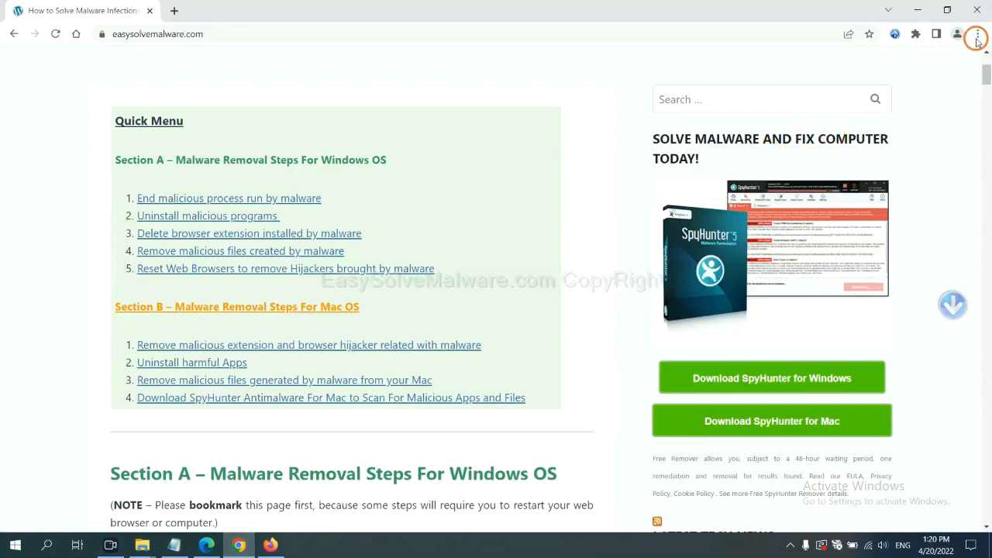
{"action": "left_click", "coordinate": [977, 34]}
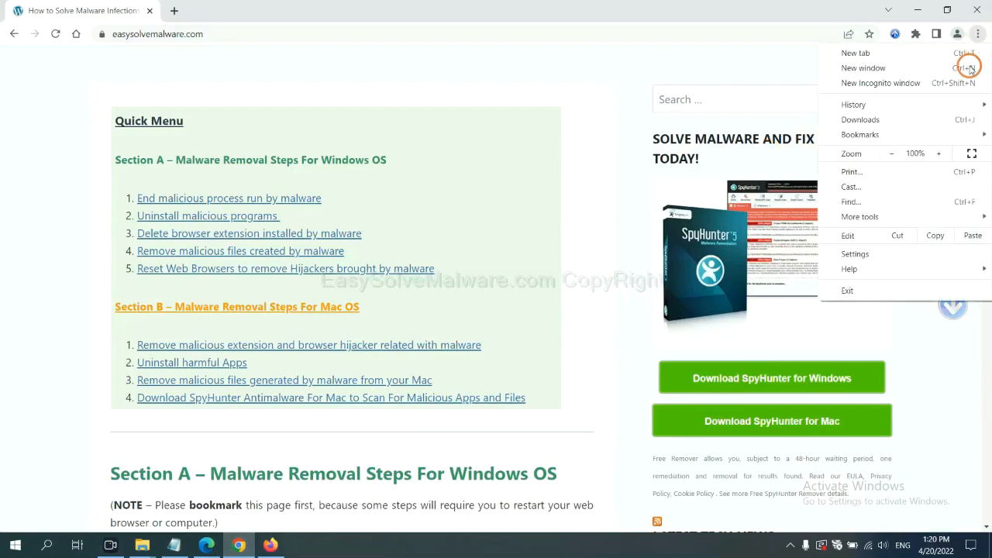
{"action": "left_click", "coordinate": [856, 254]}
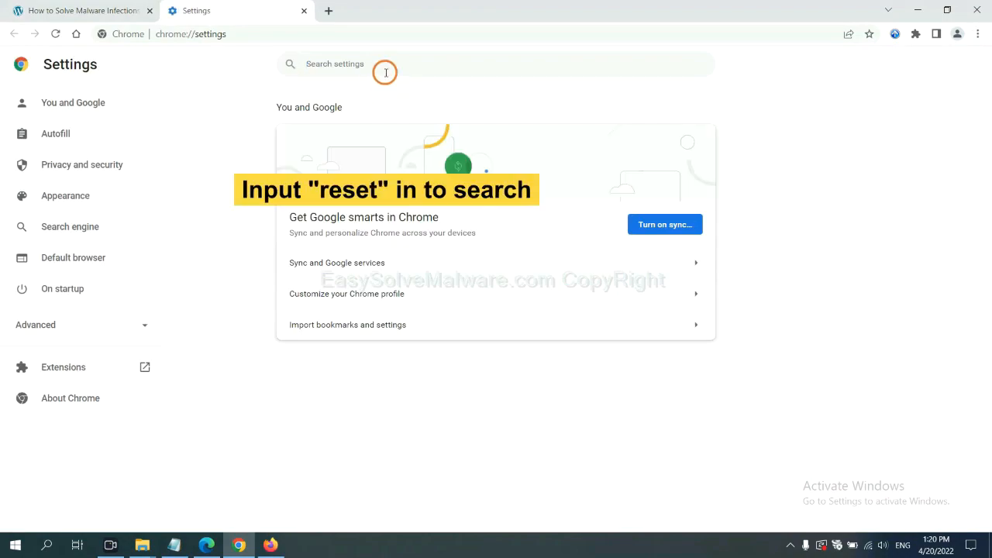
{"action": "type", "text": "reset"}
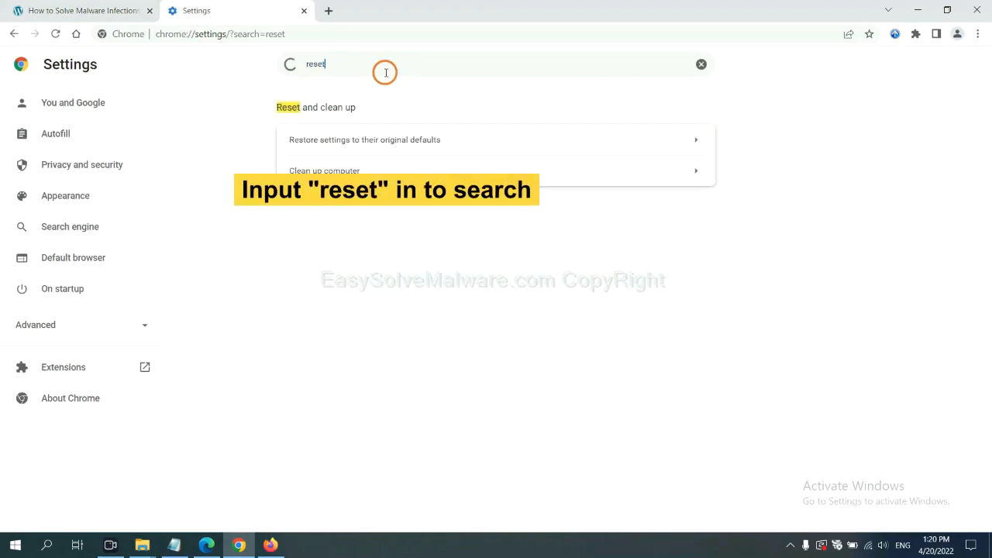
{"action": "left_click", "coordinate": [364, 140]}
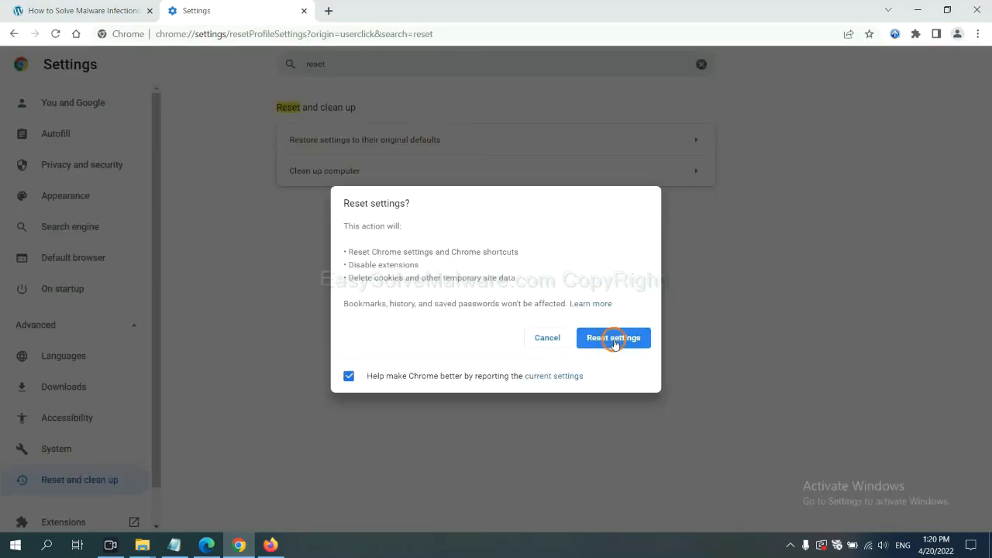
{"action": "mouse_move", "coordinate": [273, 519]}
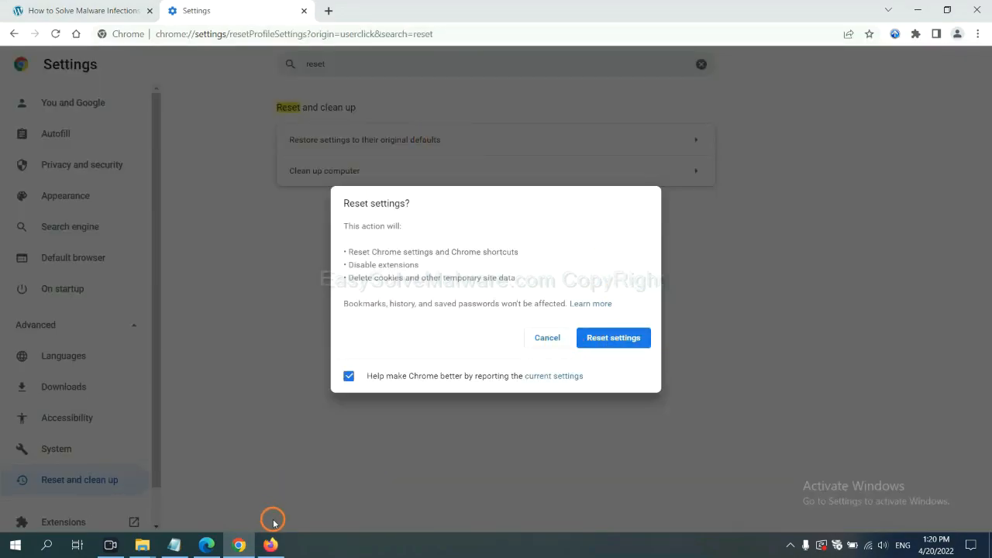
Reach Firefox's Troubleshooting Information via Help and start Refresh Firefox.
{"action": "left_click", "coordinate": [269, 545]}
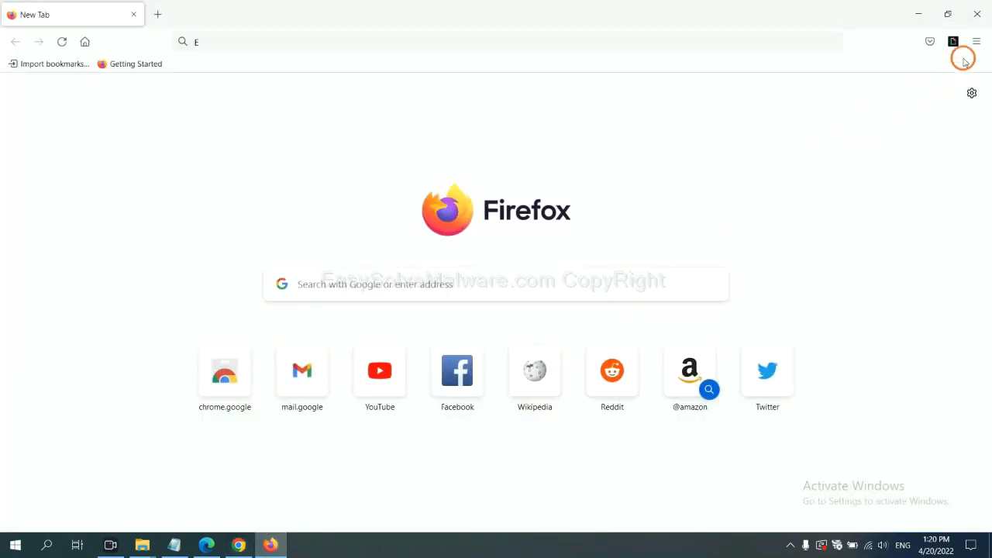
{"action": "left_click", "coordinate": [976, 42]}
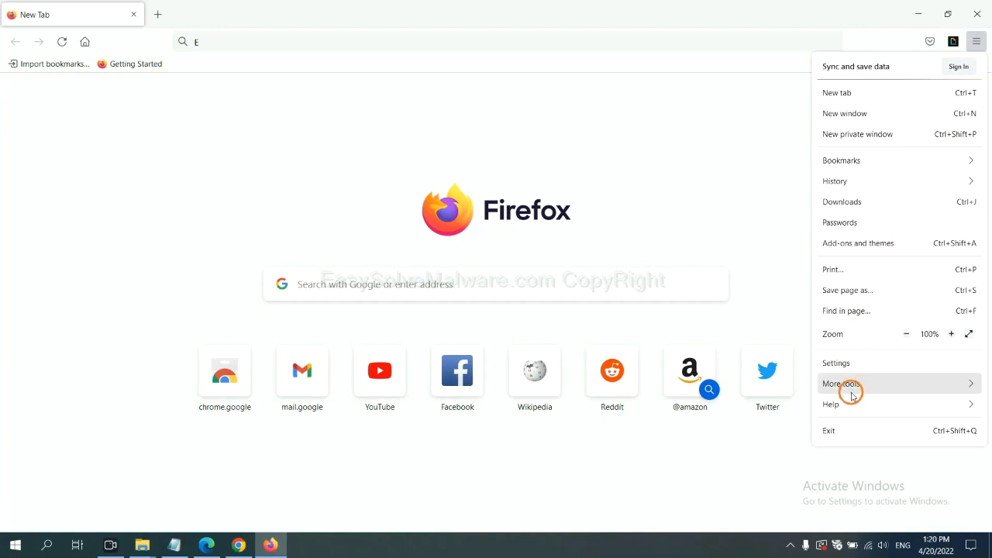
{"action": "left_click", "coordinate": [831, 403]}
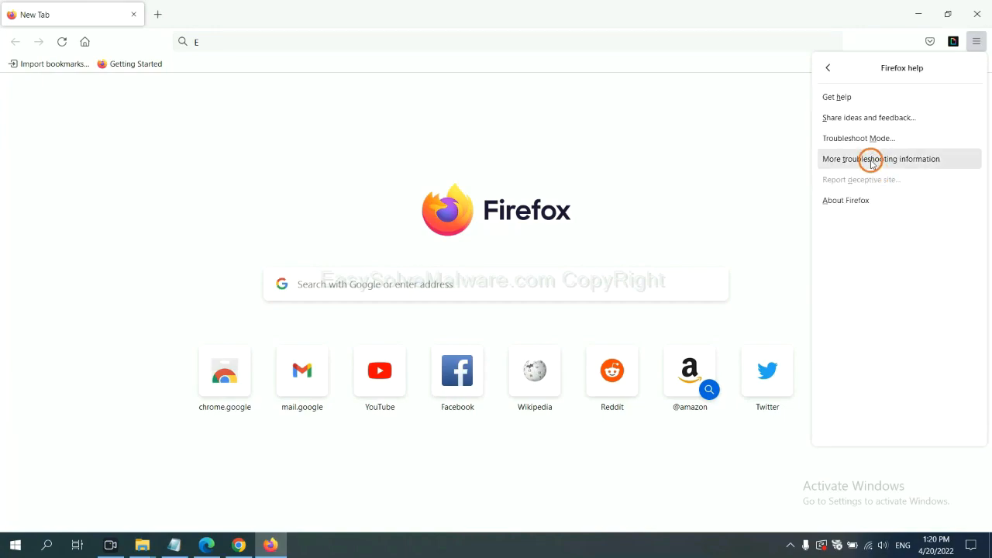
{"action": "left_click", "coordinate": [880, 158]}
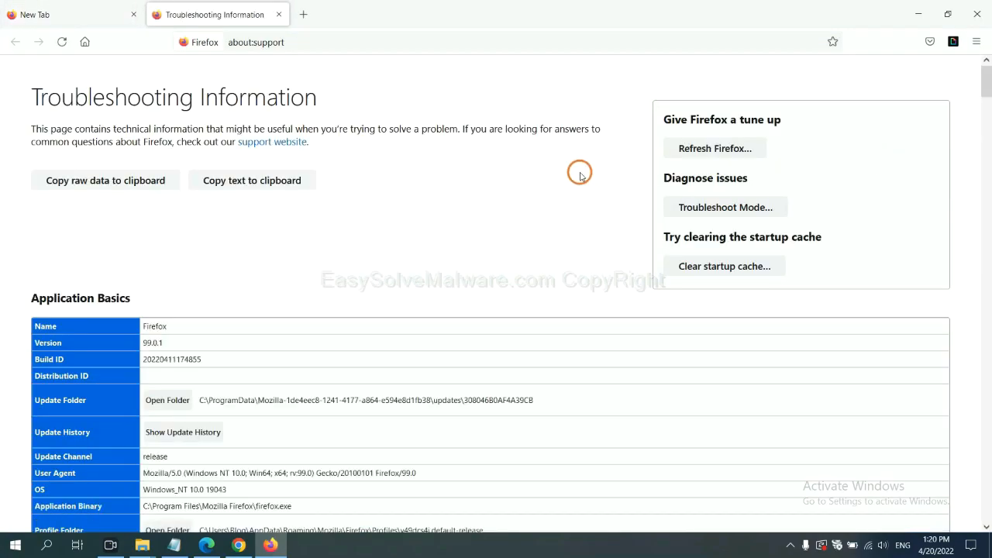
{"action": "mouse_move", "coordinate": [713, 149]}
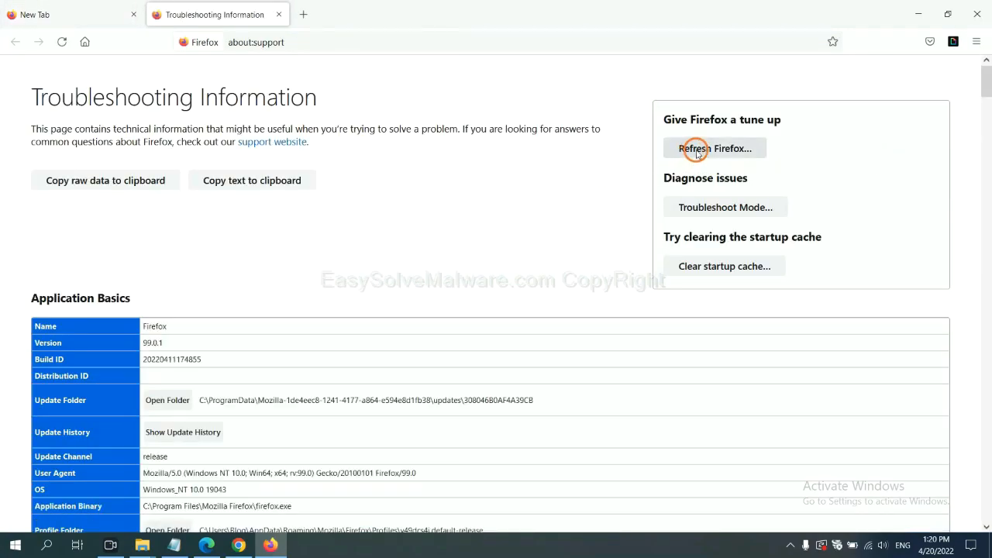
{"action": "left_click", "coordinate": [713, 149]}
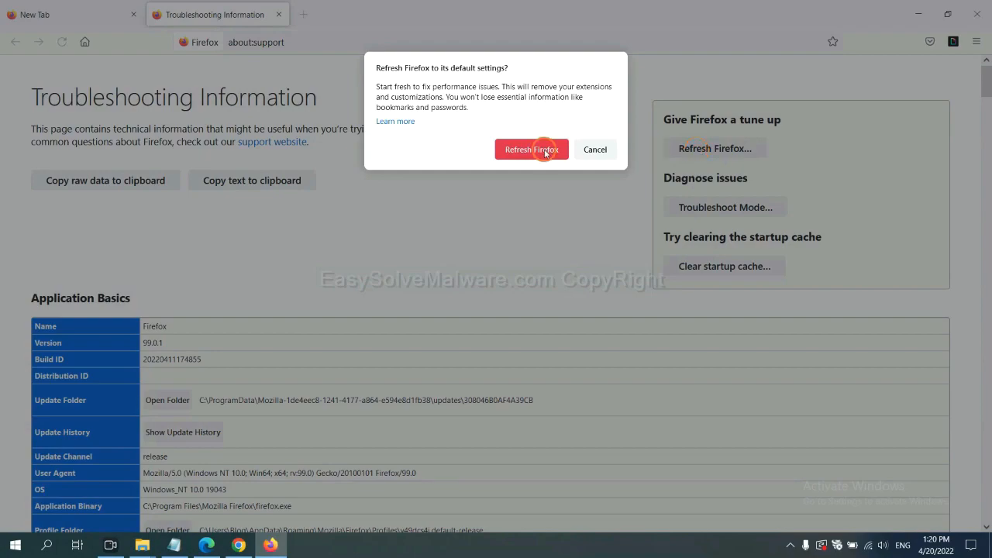
{"action": "mouse_move", "coordinate": [254, 428]}
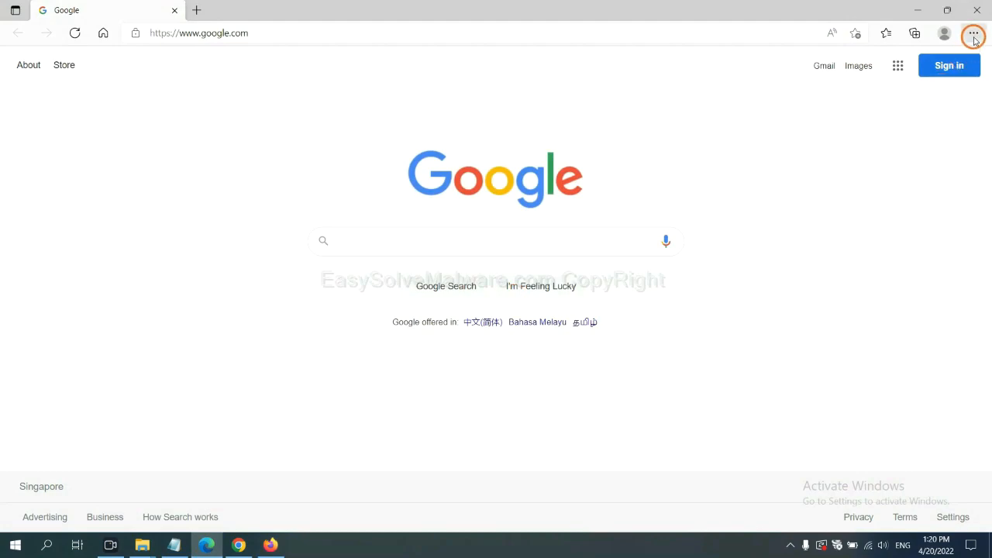
Search Edge settings for 'reset' to reach Restore settings to their default values.
{"action": "left_click", "coordinate": [973, 36]}
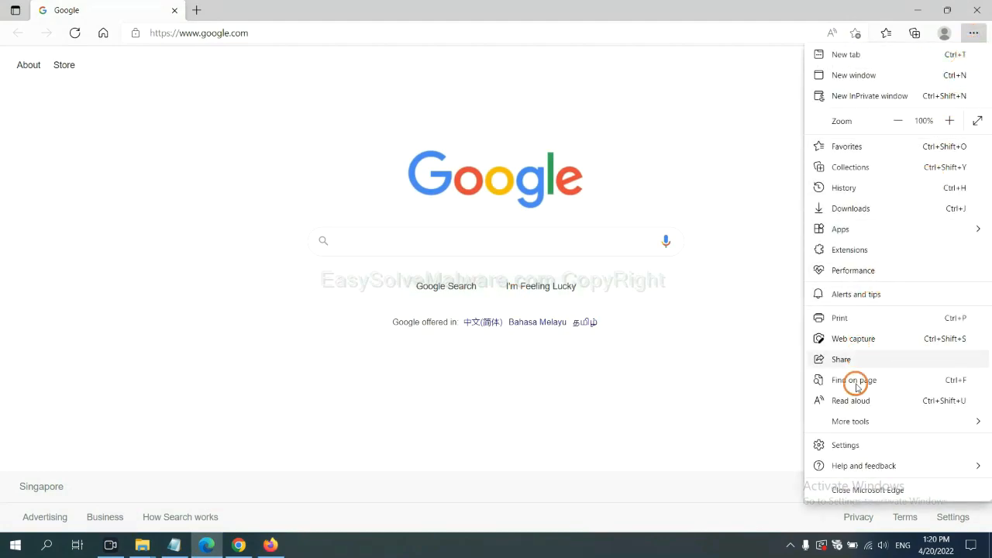
{"action": "left_click", "coordinate": [845, 443]}
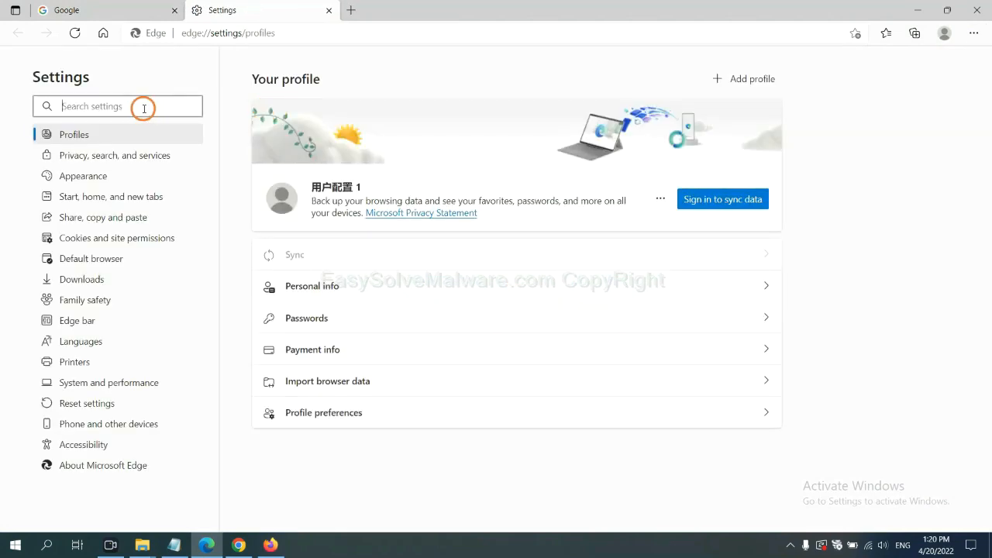
{"action": "type", "text": "reset"}
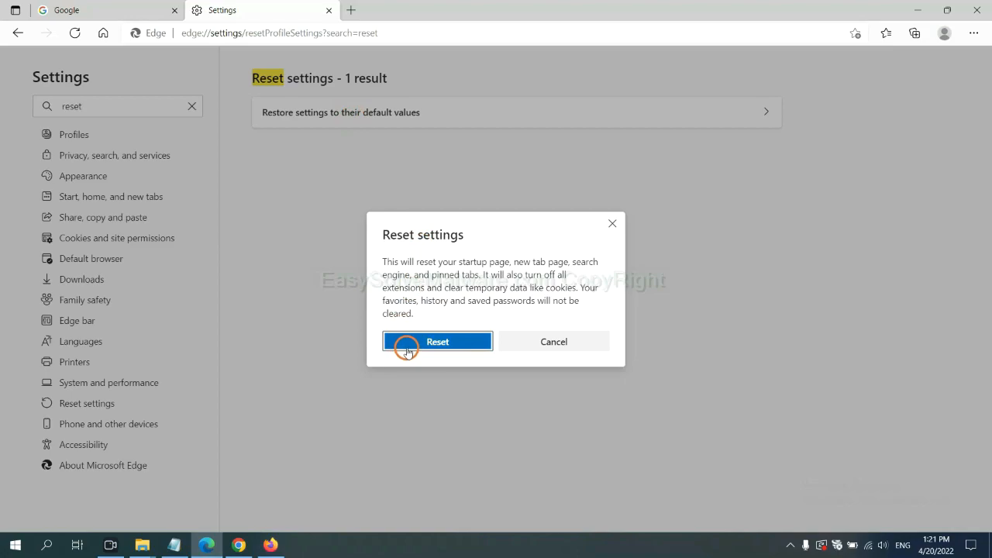
{"action": "mouse_move", "coordinate": [557, 409]}
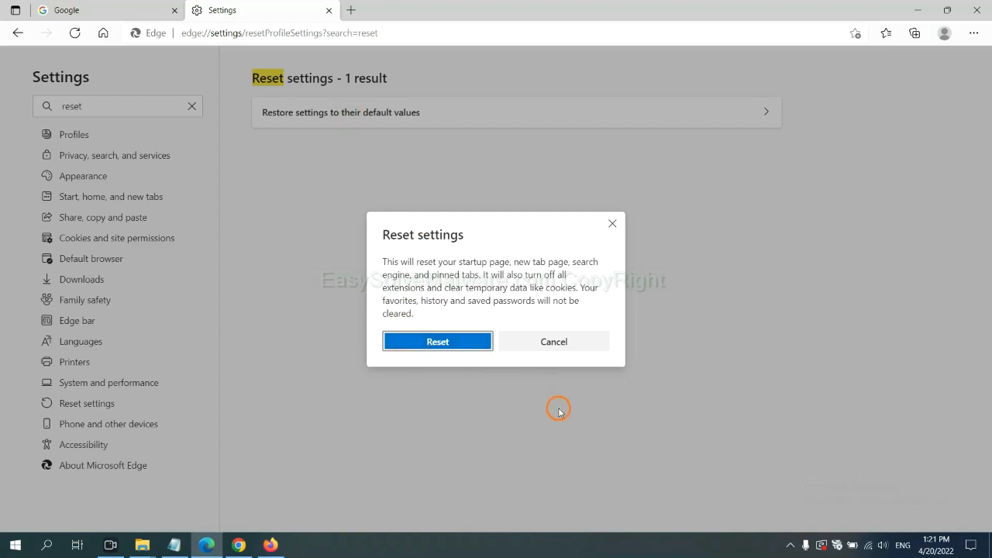